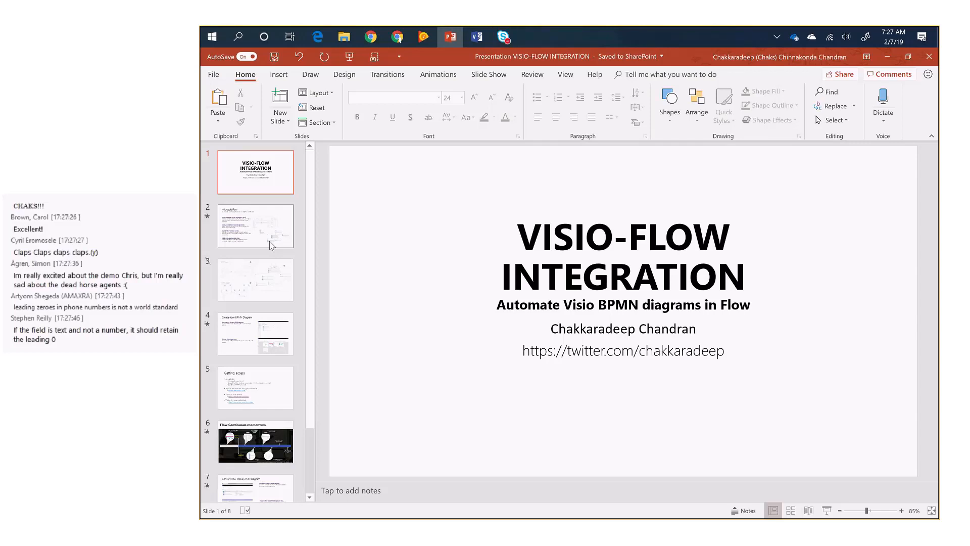
Advance past the Microsoft Flow overview slide to the Create from BPMN Diagram slide.
{"action": "left_click", "coordinate": [255, 225]}
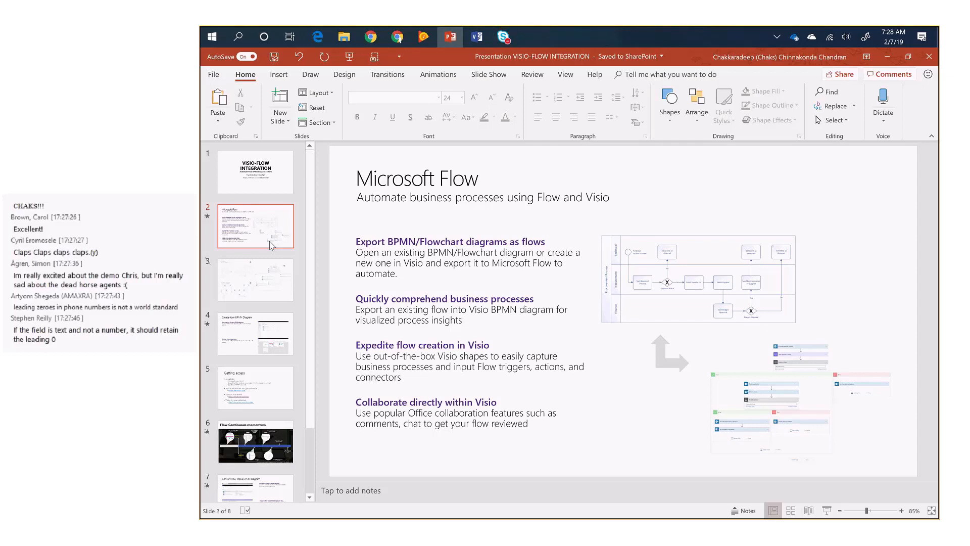
{"action": "left_click", "coordinate": [503, 37]}
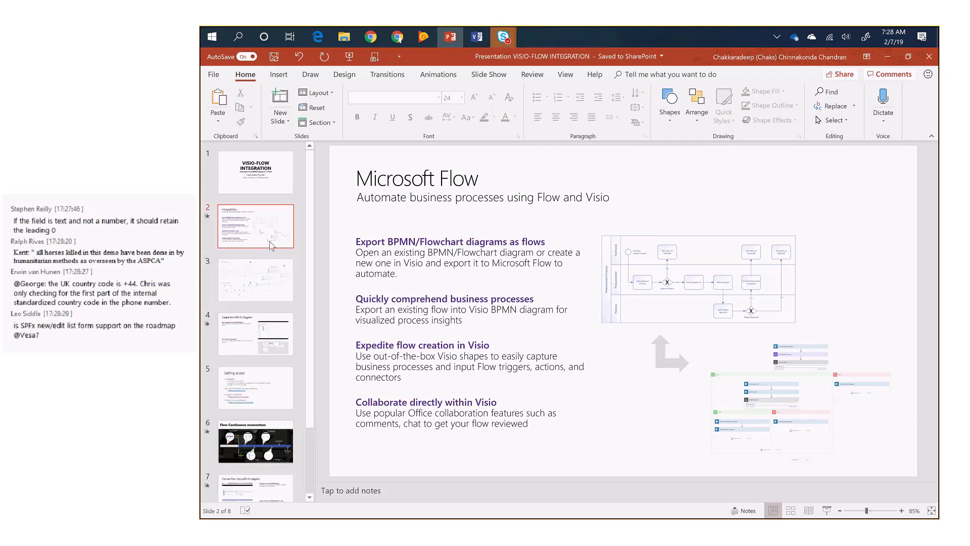
{"action": "left_click", "coordinate": [255, 280]}
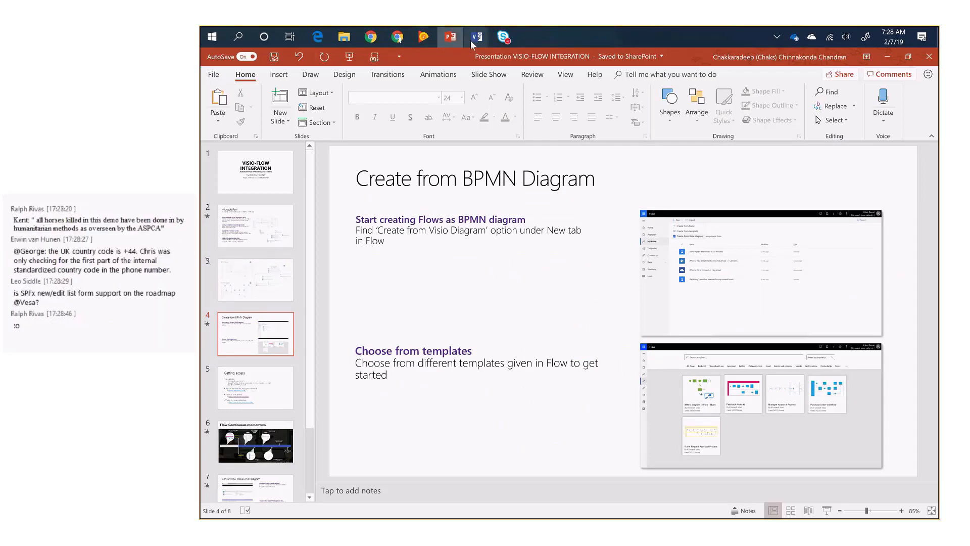
{"action": "mouse_move", "coordinate": [476, 37]}
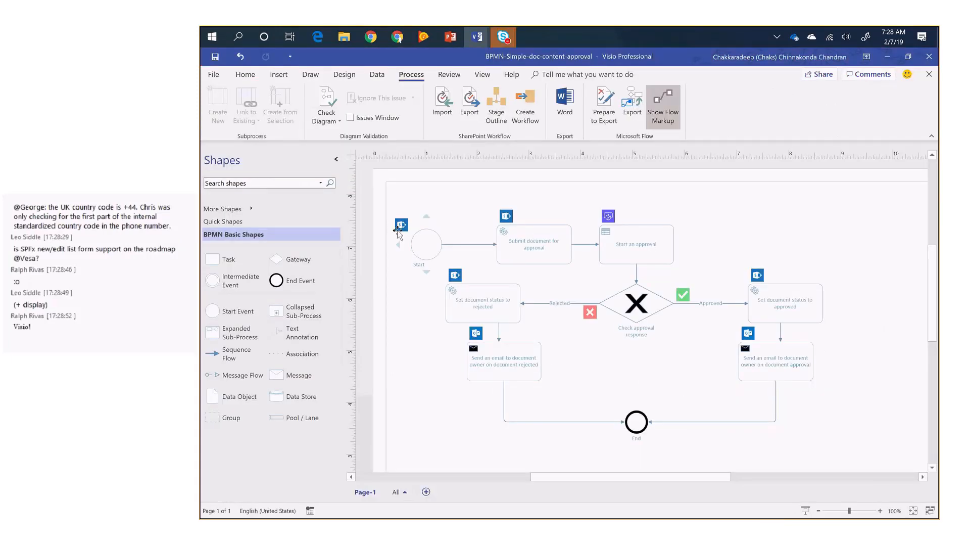
{"action": "mouse_move", "coordinate": [401, 224]}
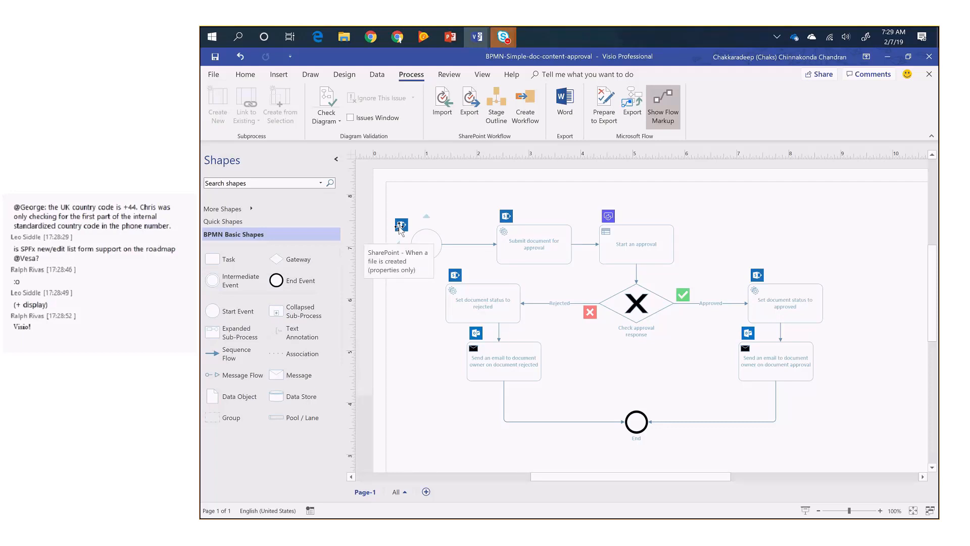
{"action": "mouse_move", "coordinate": [542, 206]}
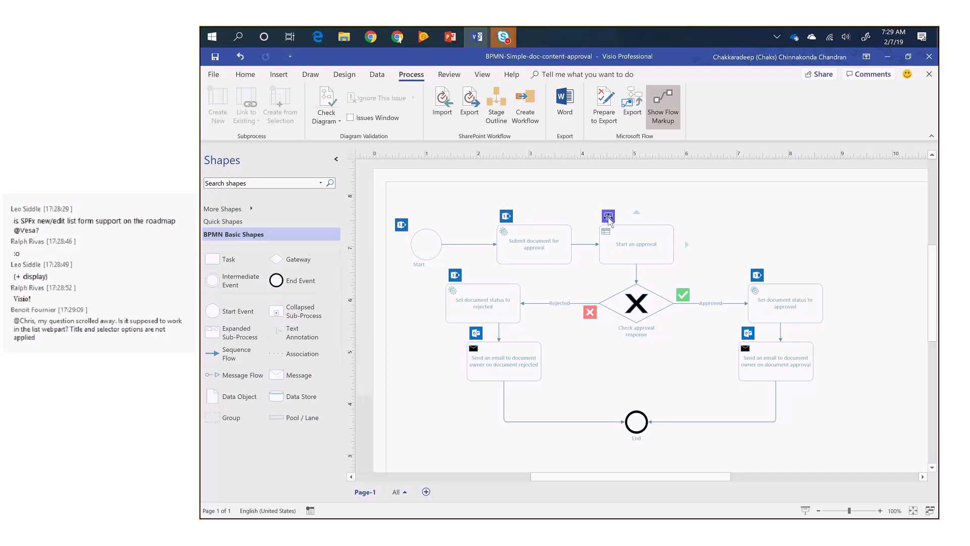
{"action": "mouse_move", "coordinate": [608, 217]}
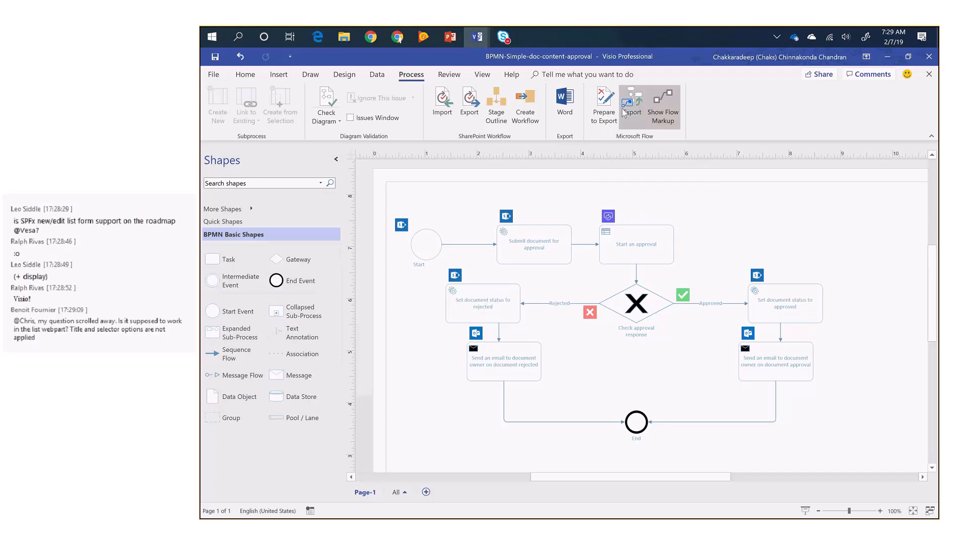
{"action": "left_click", "coordinate": [663, 105]}
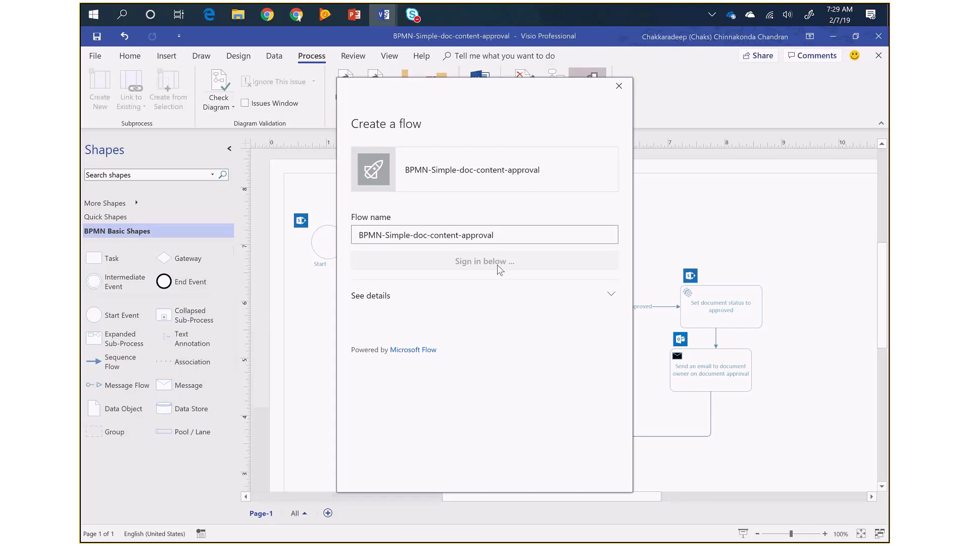
{"action": "mouse_move", "coordinate": [498, 272]}
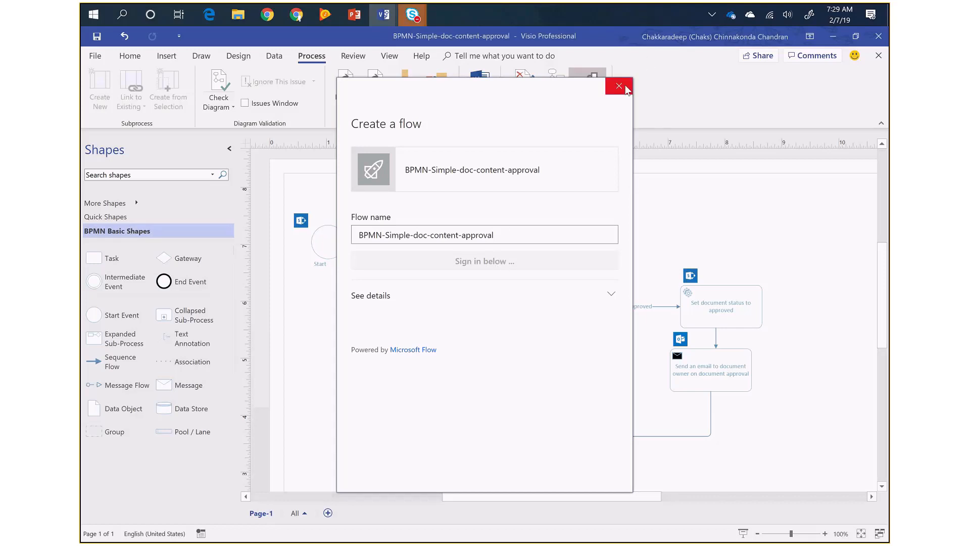
{"action": "left_click", "coordinate": [618, 86]}
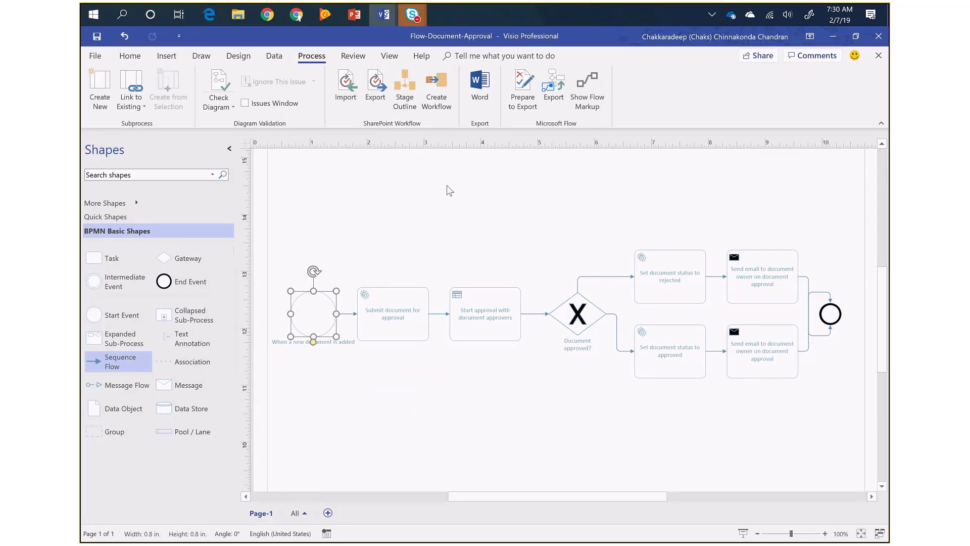
{"action": "mouse_move", "coordinate": [494, 134]}
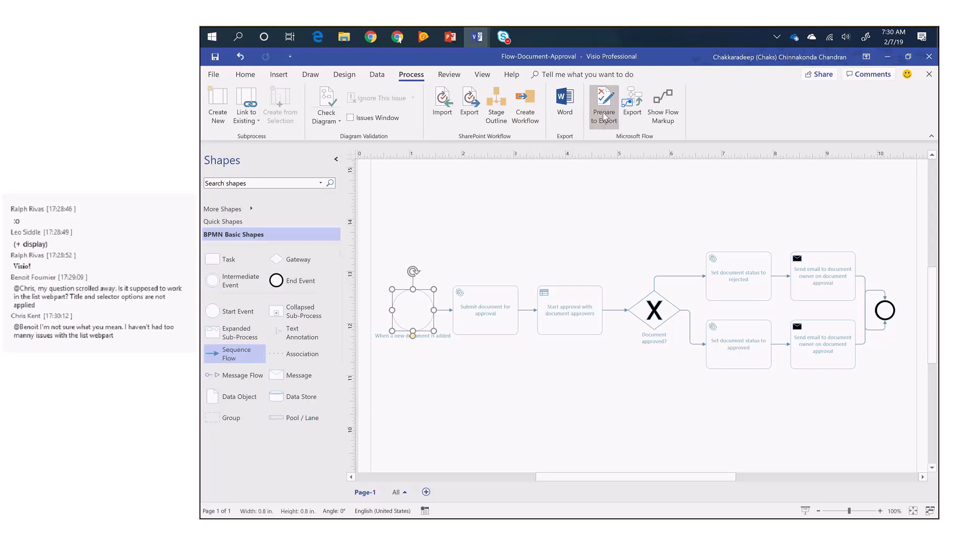
{"action": "mouse_move", "coordinate": [603, 105]}
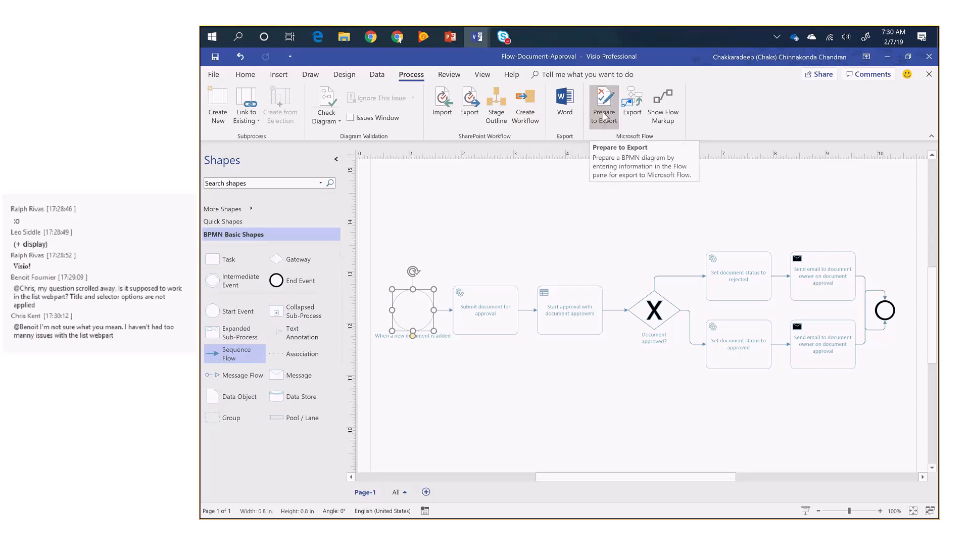
Start Prepare to Export and give the start event the SharePoint 'When a file is created or modified (properties only)' trigger.
{"action": "left_click", "coordinate": [602, 105]}
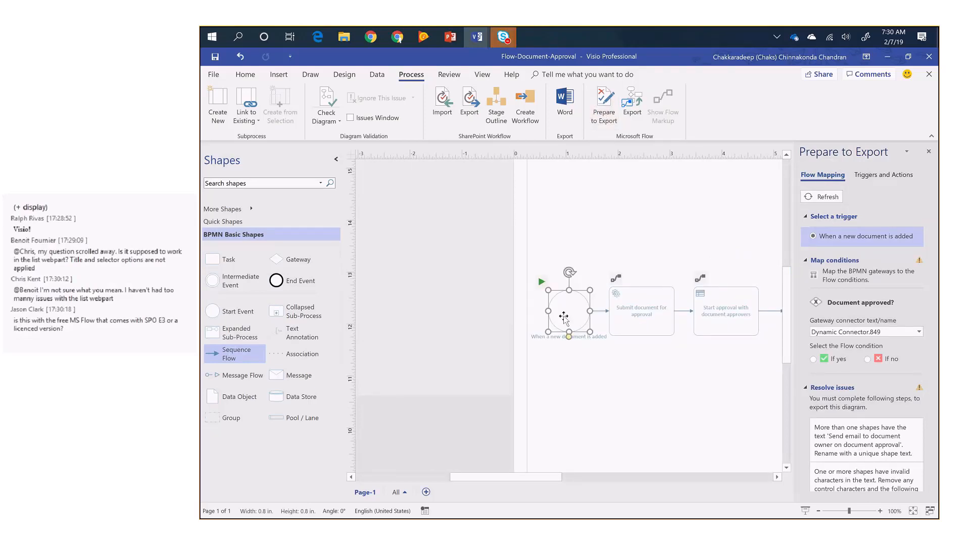
{"action": "left_click", "coordinate": [884, 175]}
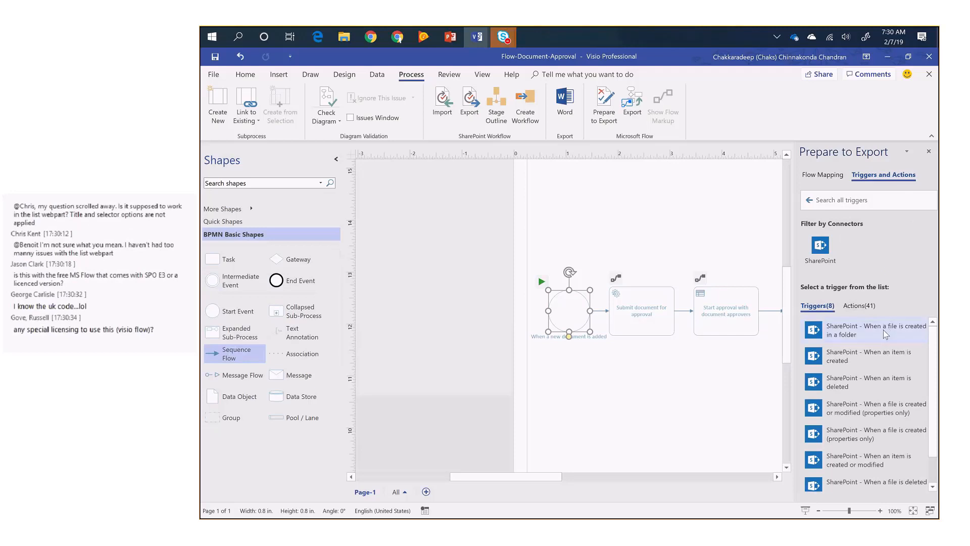
{"action": "mouse_move", "coordinate": [889, 418]}
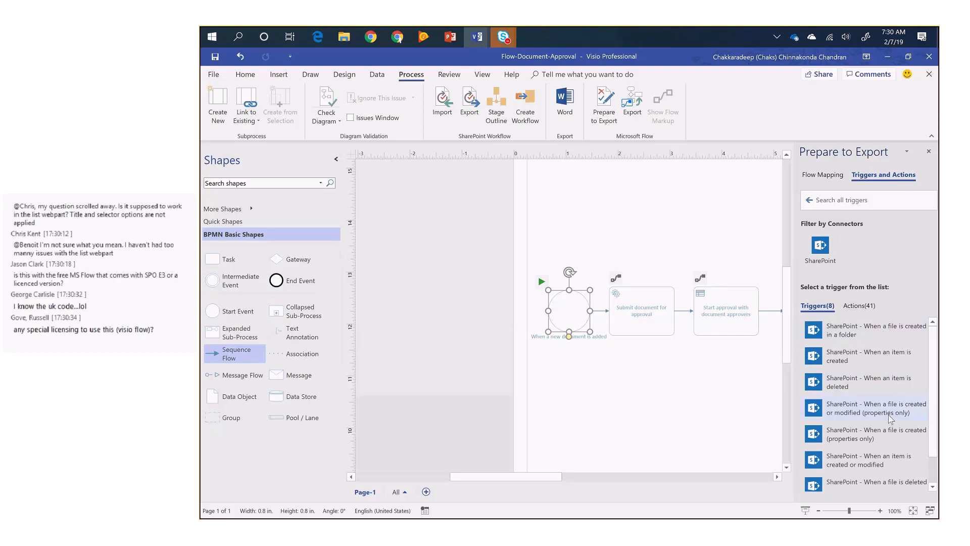
{"action": "left_click", "coordinate": [873, 434]}
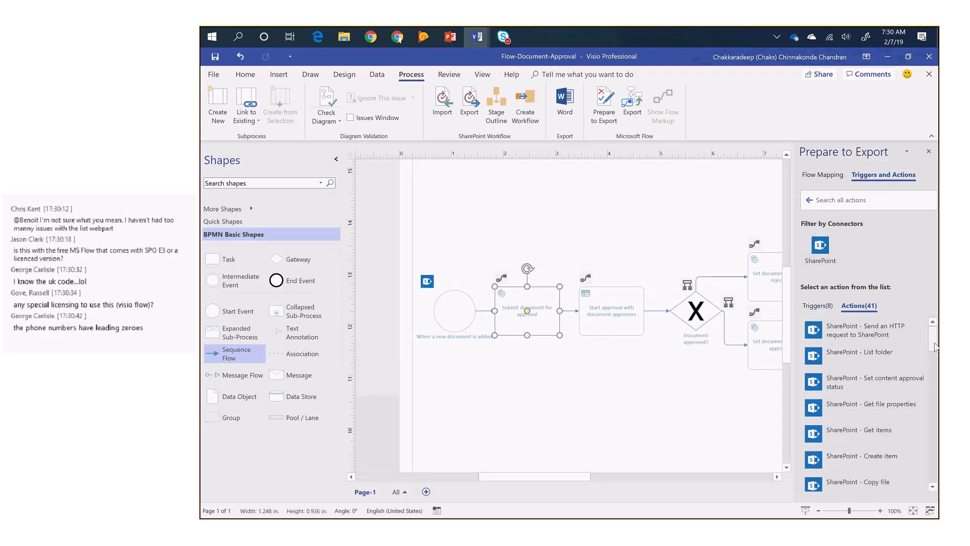
Give the Submit document for approval task a SharePoint action.
{"action": "left_click", "coordinate": [866, 382]}
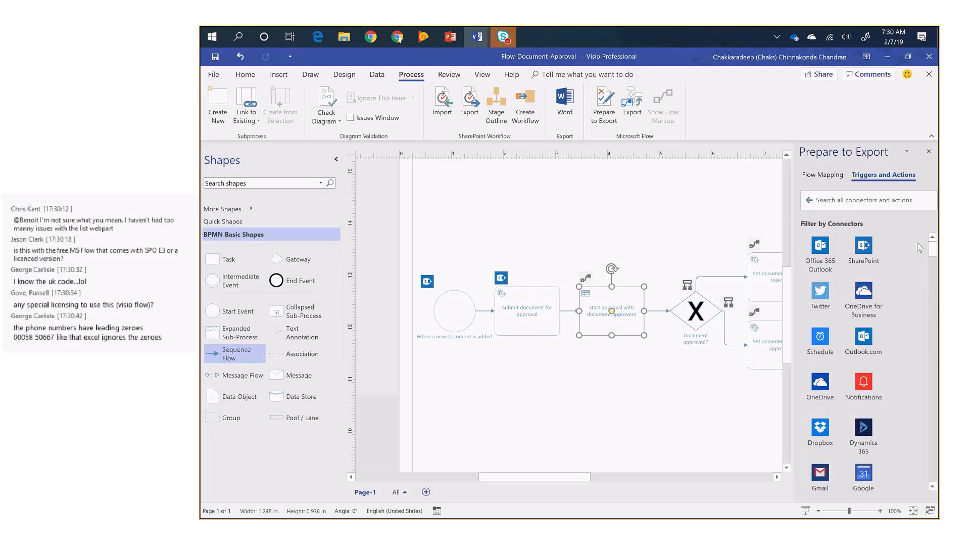
Search connectors for 'approval' and give the start-approval task the Approvals 'Start and wait for an approval' action.
{"action": "scroll", "scroll_direction": "down", "scroll_amount": 3}
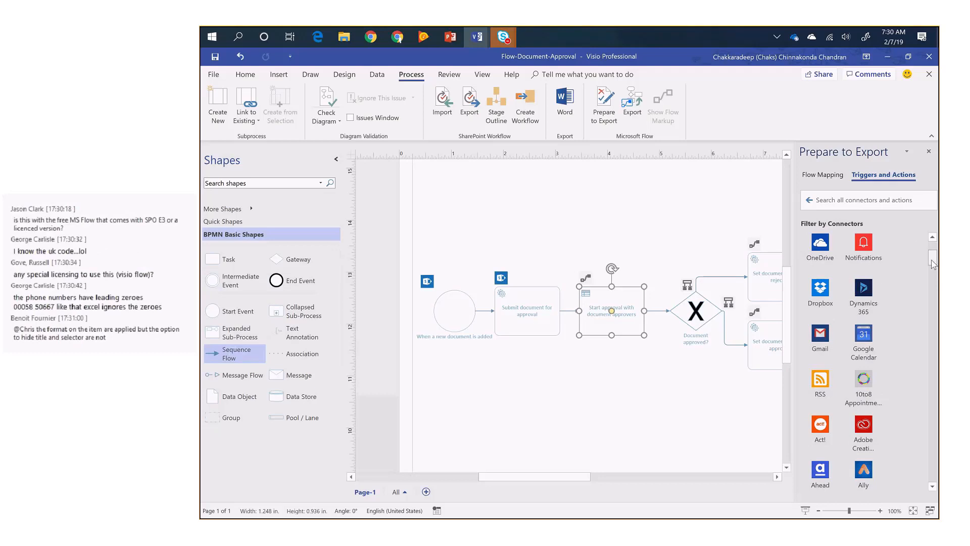
{"action": "scroll", "scroll_direction": "down", "scroll_amount": 3}
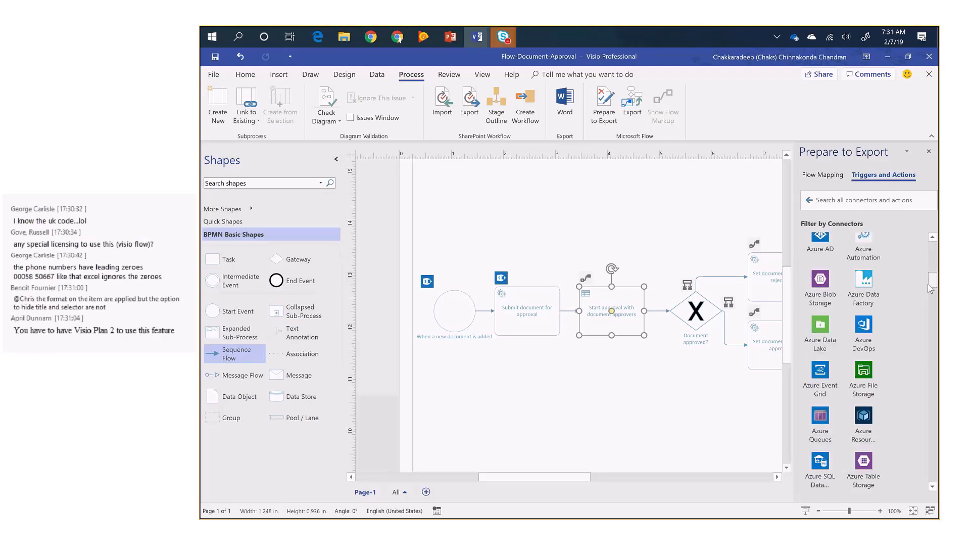
{"action": "scroll", "scroll_direction": "down", "scroll_amount": 3}
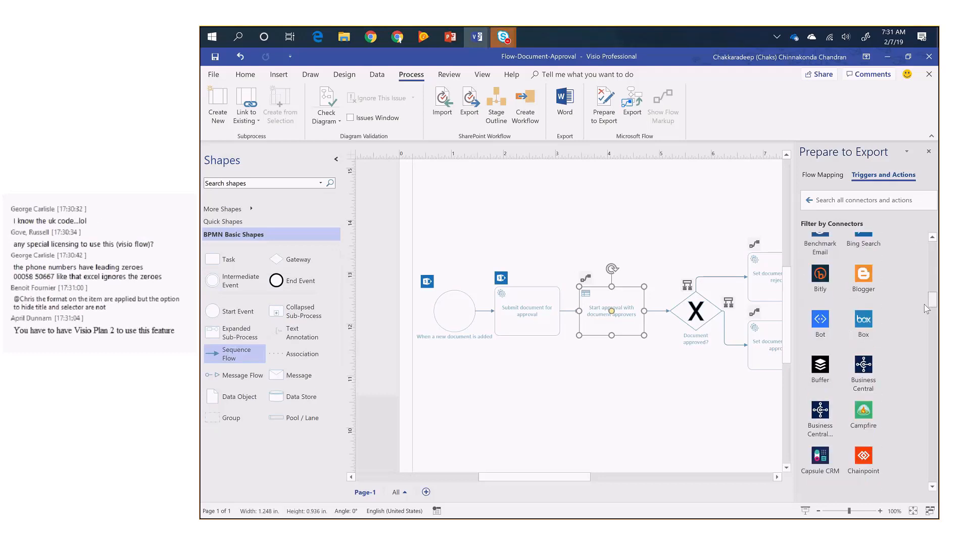
{"action": "scroll", "scroll_direction": "down", "scroll_amount": 3}
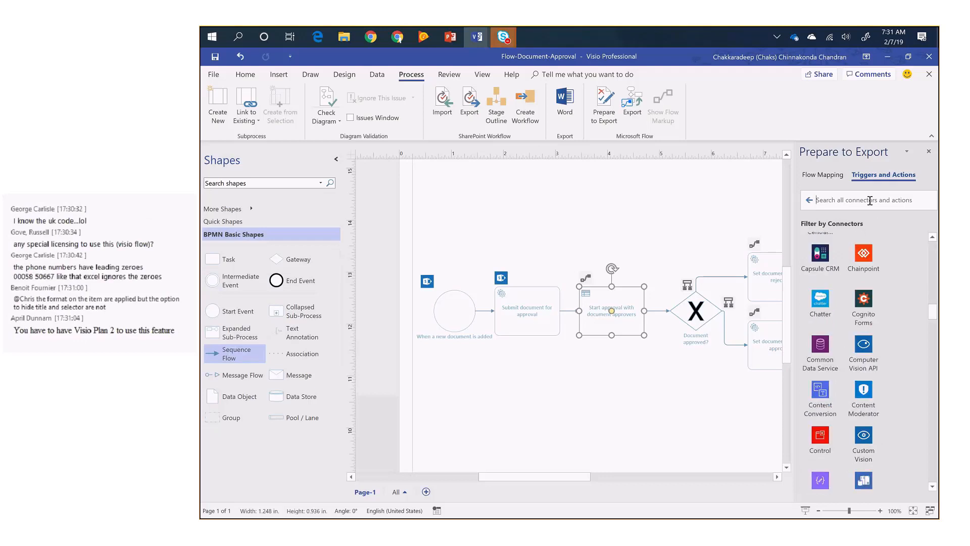
{"action": "type", "text": "approval"}
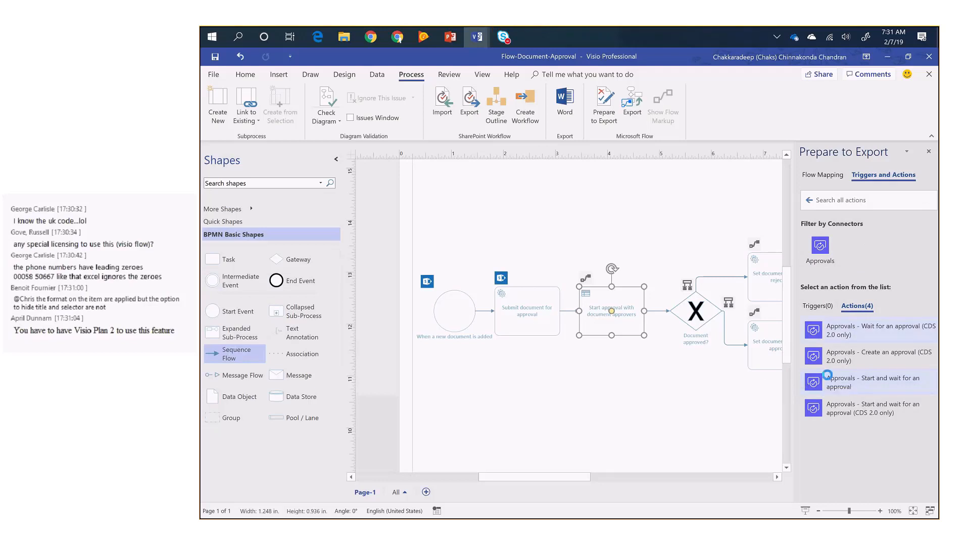
{"action": "left_click", "coordinate": [871, 382]}
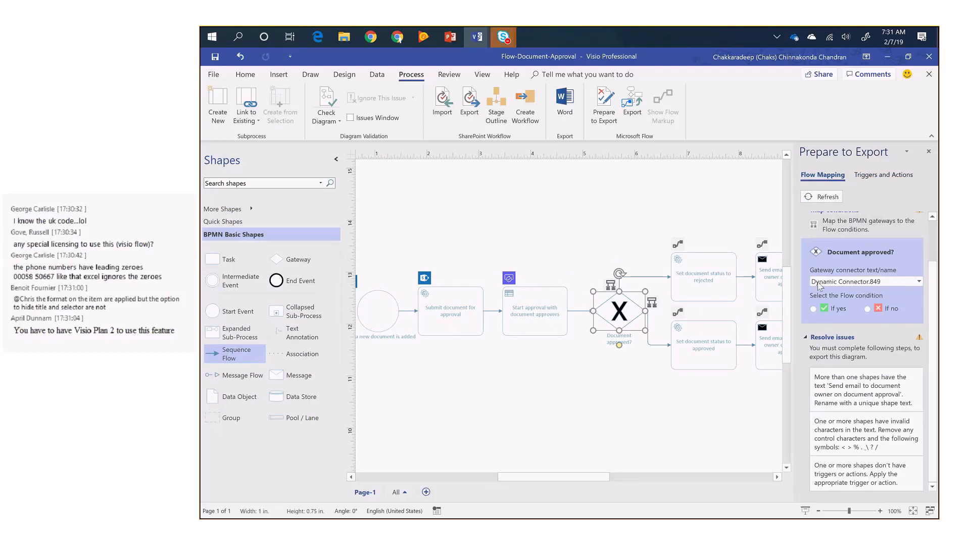
Map the Document approved? gateway connectors, approved branch as If yes and the rejected-task branch selected for If no.
{"action": "left_click", "coordinate": [918, 281]}
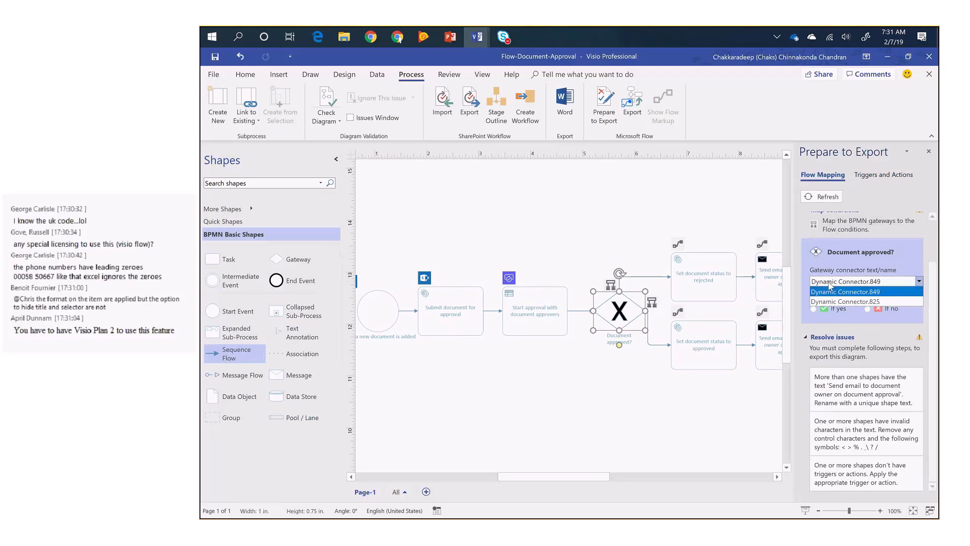
{"action": "left_click", "coordinate": [860, 291]}
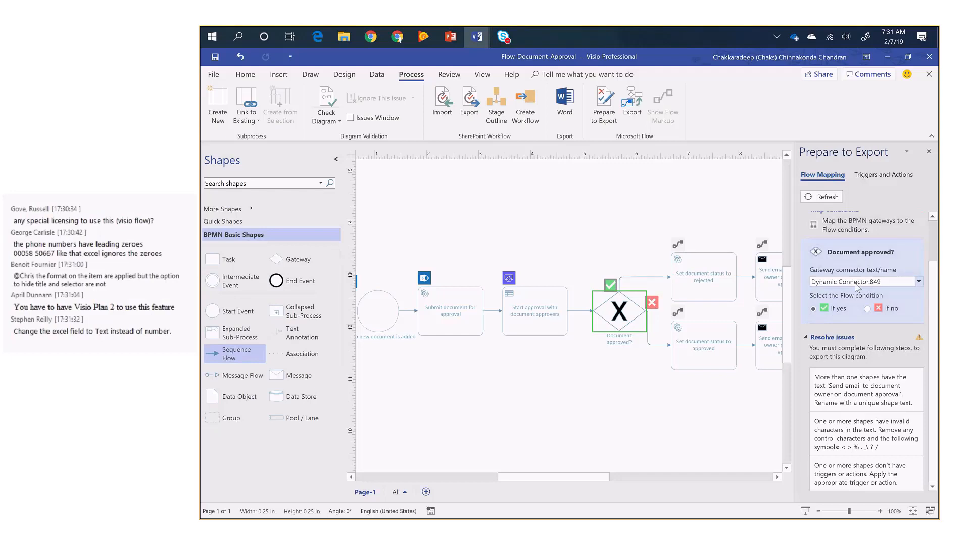
{"action": "left_click", "coordinate": [917, 281]}
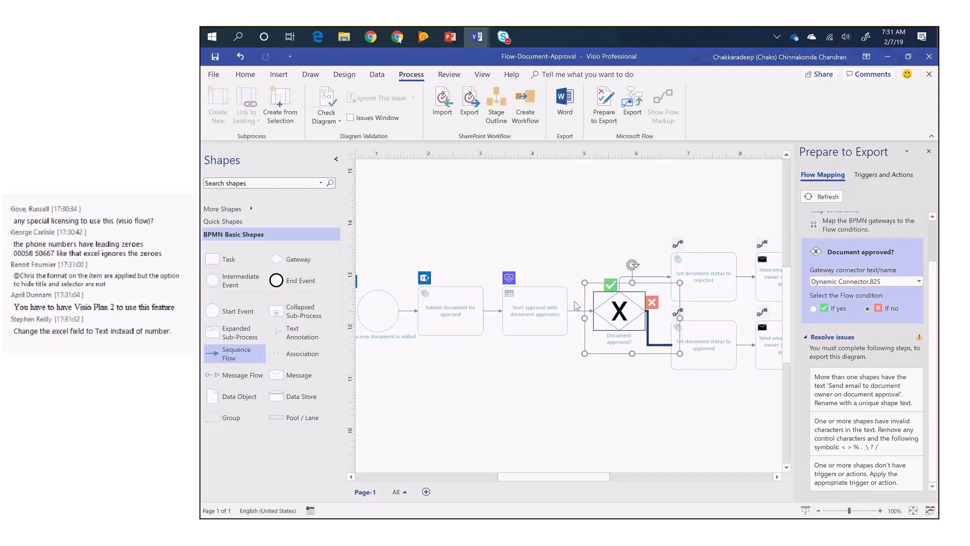
{"action": "mouse_move", "coordinate": [694, 288]}
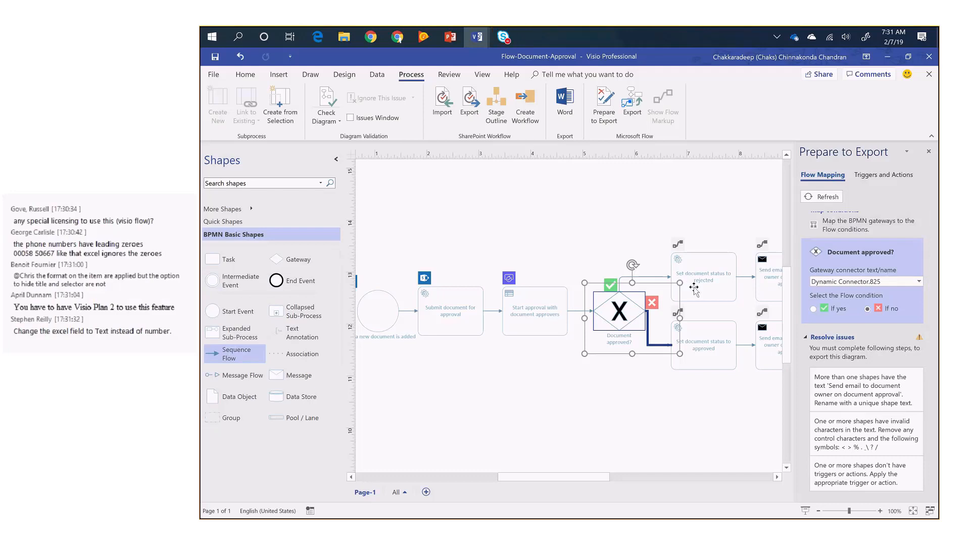
{"action": "left_click", "coordinate": [883, 175]}
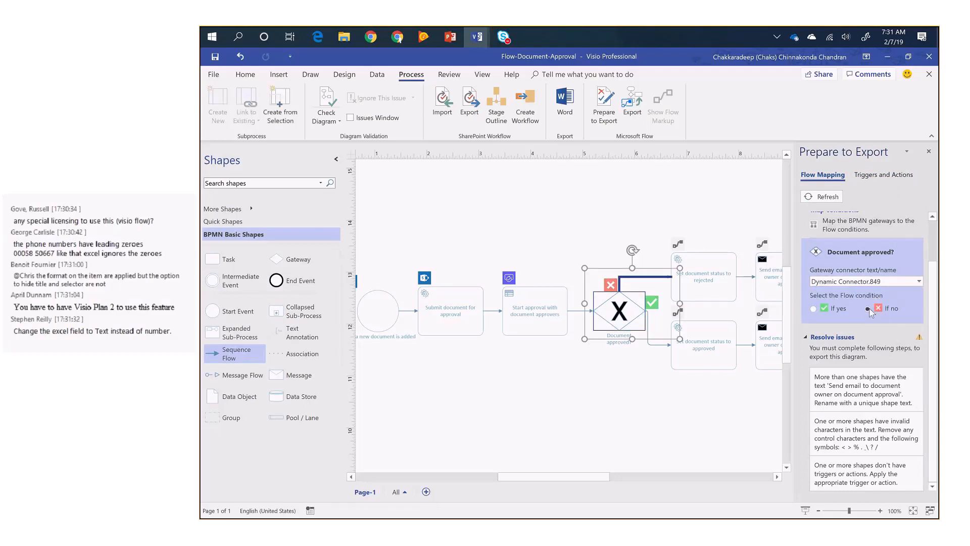
Set the rejected branch to If no, then give the status task a SharePoint approval-status action and the email task an Outlook send-email action.
{"action": "left_click", "coordinate": [883, 175]}
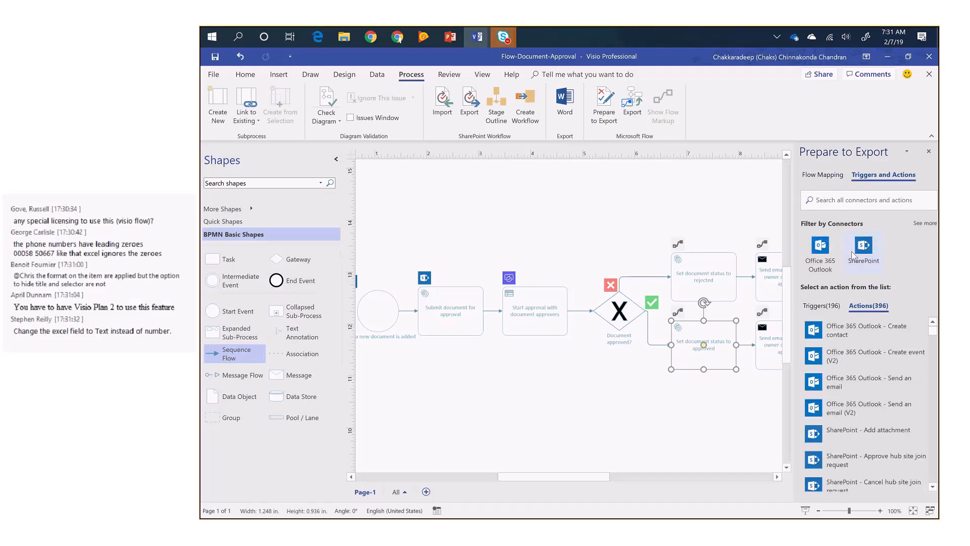
{"action": "left_click", "coordinate": [862, 246]}
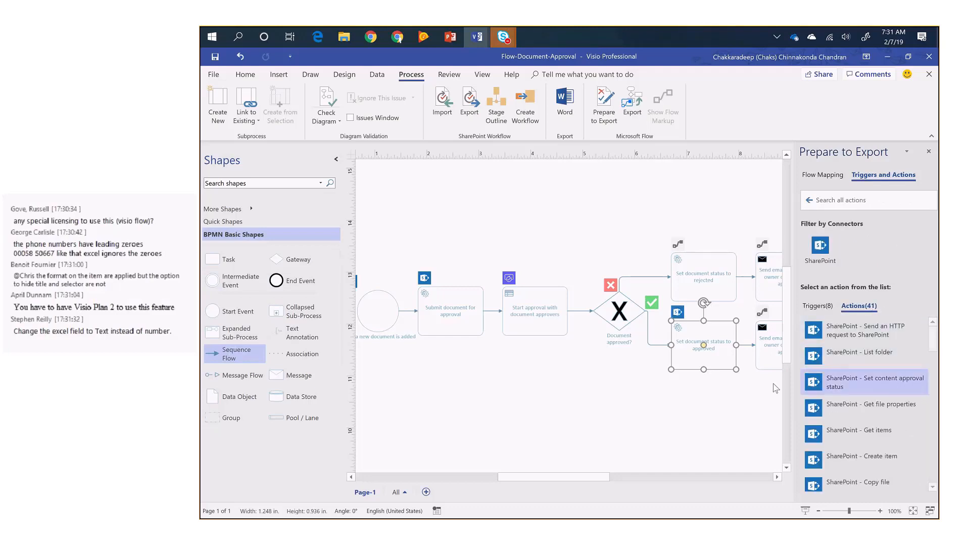
{"action": "mouse_move", "coordinate": [706, 300]}
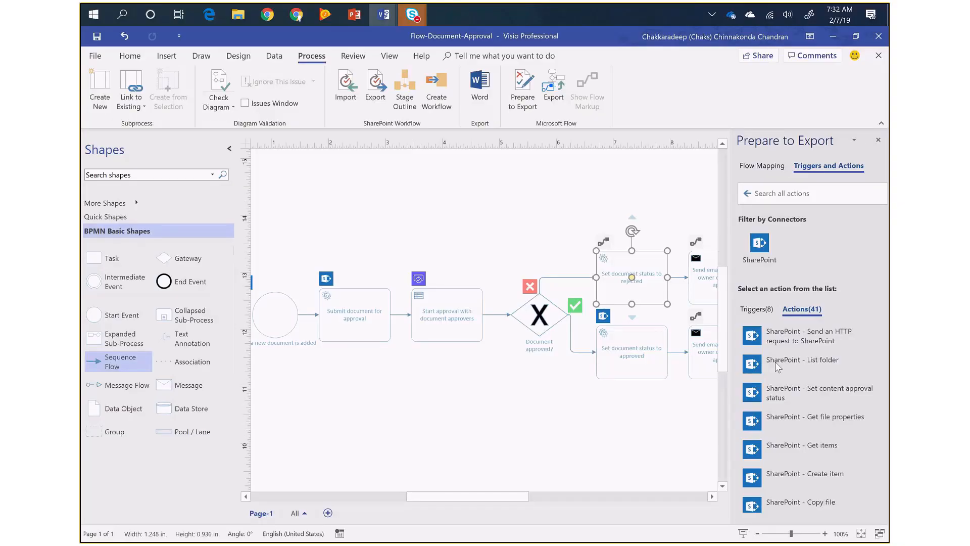
{"action": "left_click", "coordinate": [819, 392]}
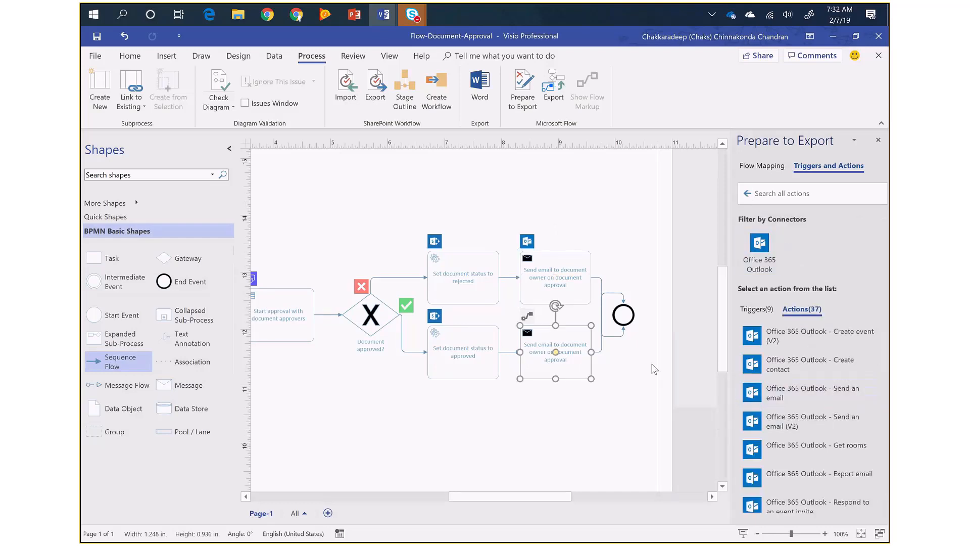
{"action": "left_click", "coordinate": [813, 392]}
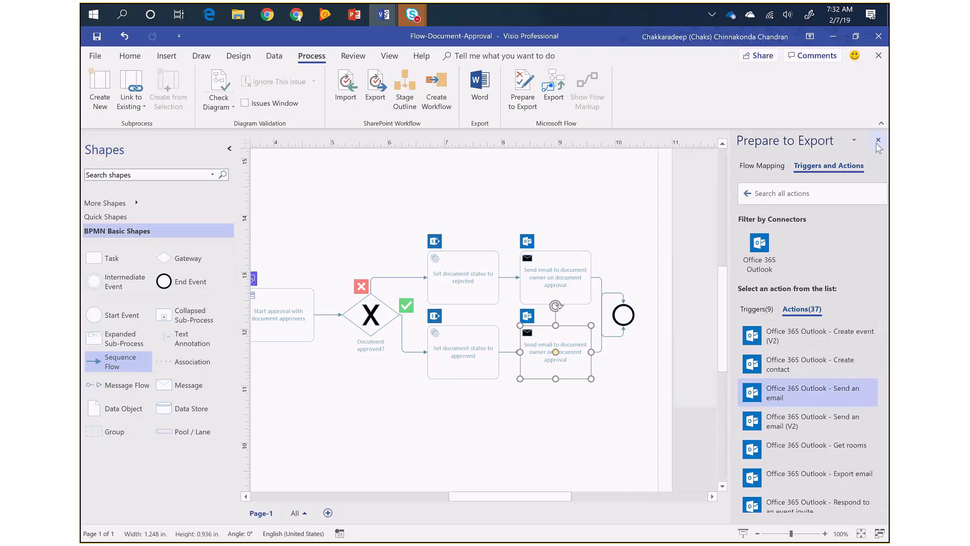
Close the Prepare to Export pane, review the diagram's flow markup, and reopen the export checks.
{"action": "left_click", "coordinate": [762, 166]}
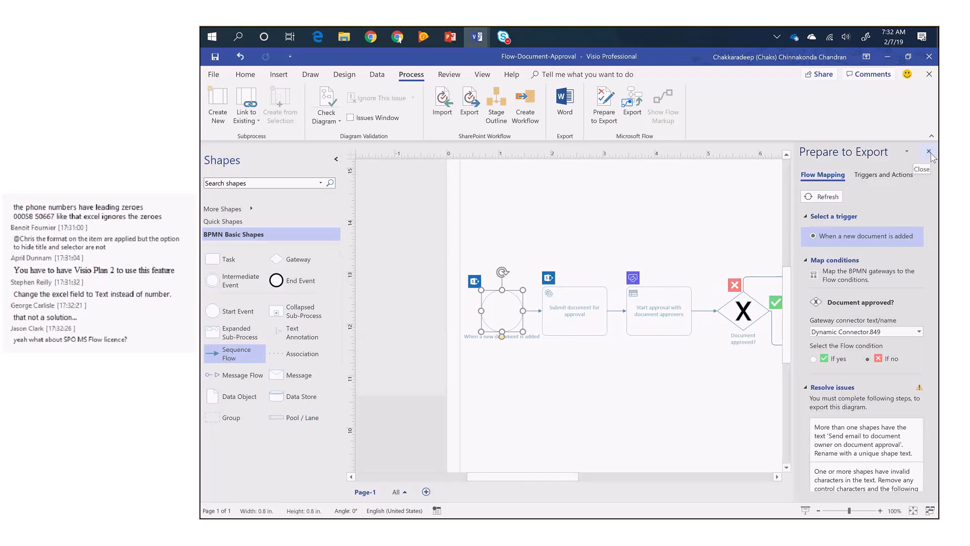
{"action": "left_click", "coordinate": [930, 153]}
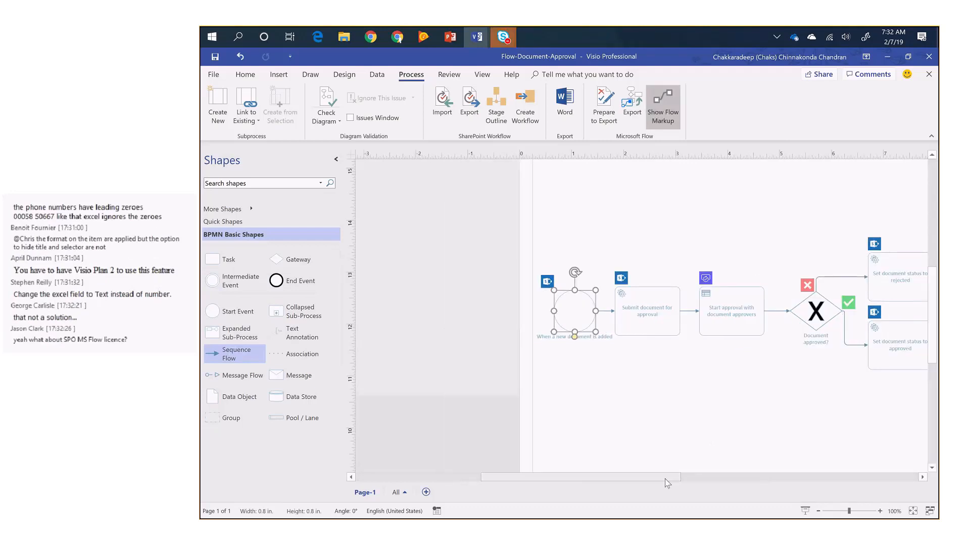
{"action": "scroll", "scroll_direction": "right", "scroll_amount": 3}
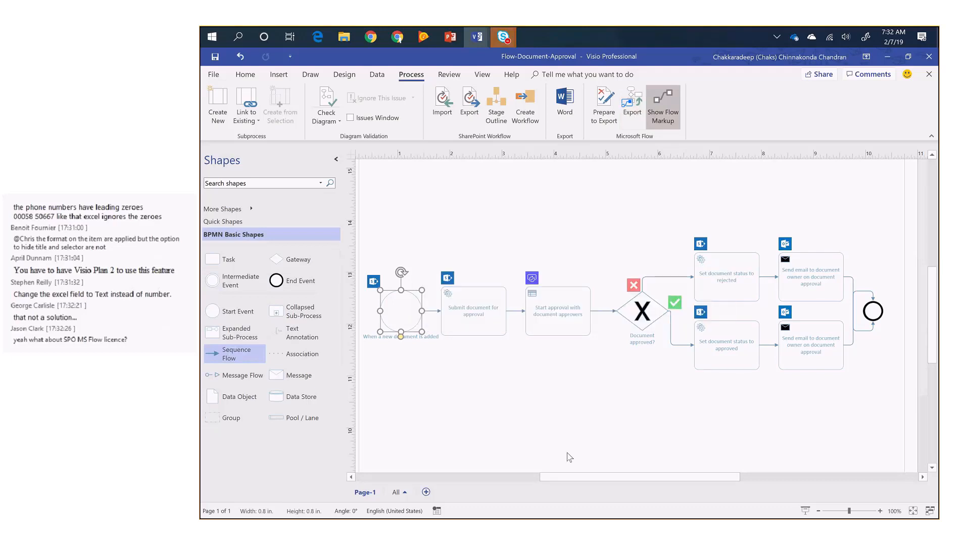
{"action": "scroll", "scroll_direction": "right", "scroll_amount": 3}
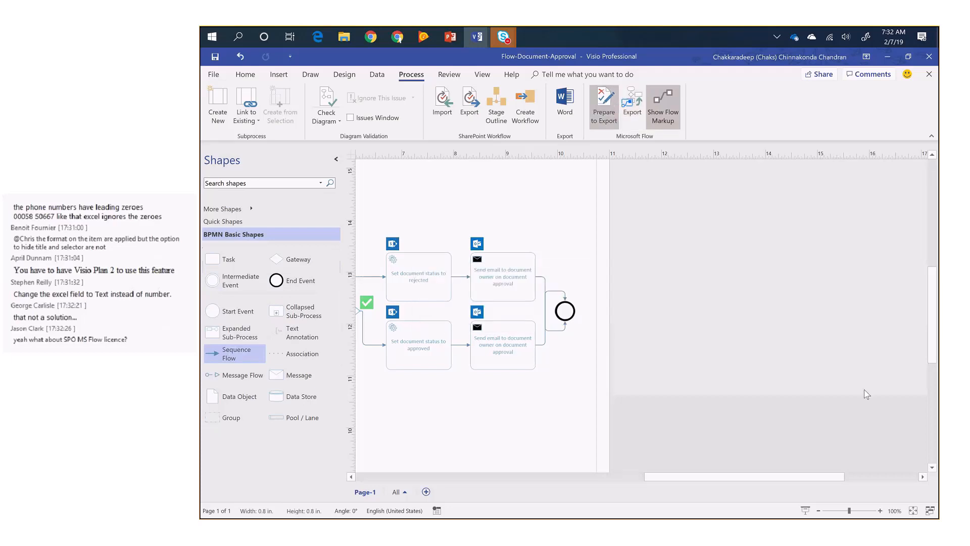
{"action": "left_click", "coordinate": [603, 105]}
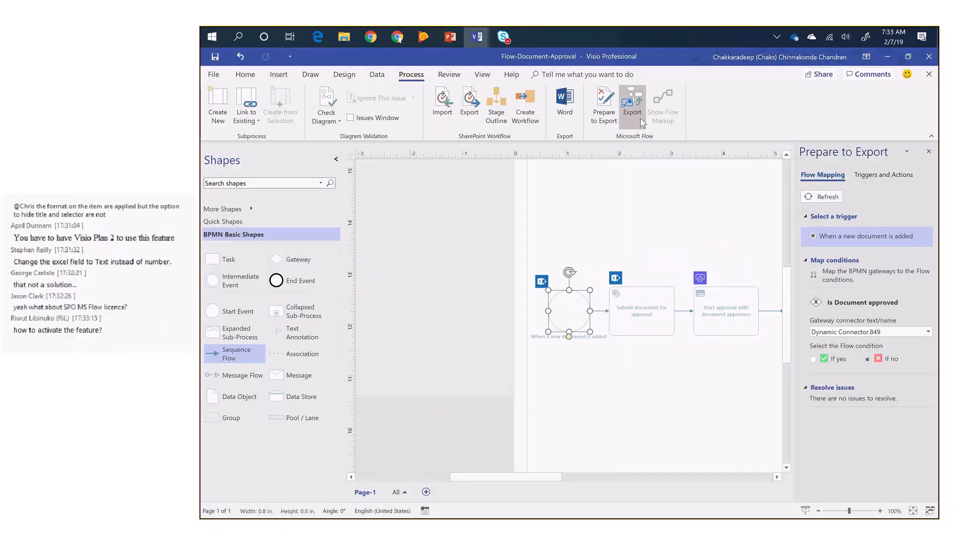
Export the diagram as a new flow, opening the Create a flow dialog named Flow-Document-Approval.
{"action": "left_click", "coordinate": [631, 102]}
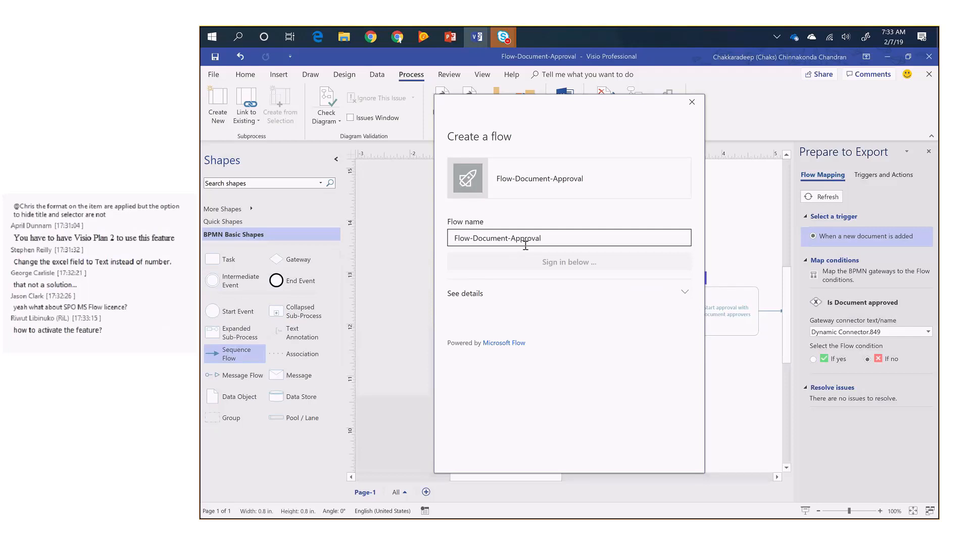
Sign in and create the Flow-Document-Approval flow with SharePoint, Outlook and Approvals connections.
{"action": "left_click", "coordinate": [568, 261]}
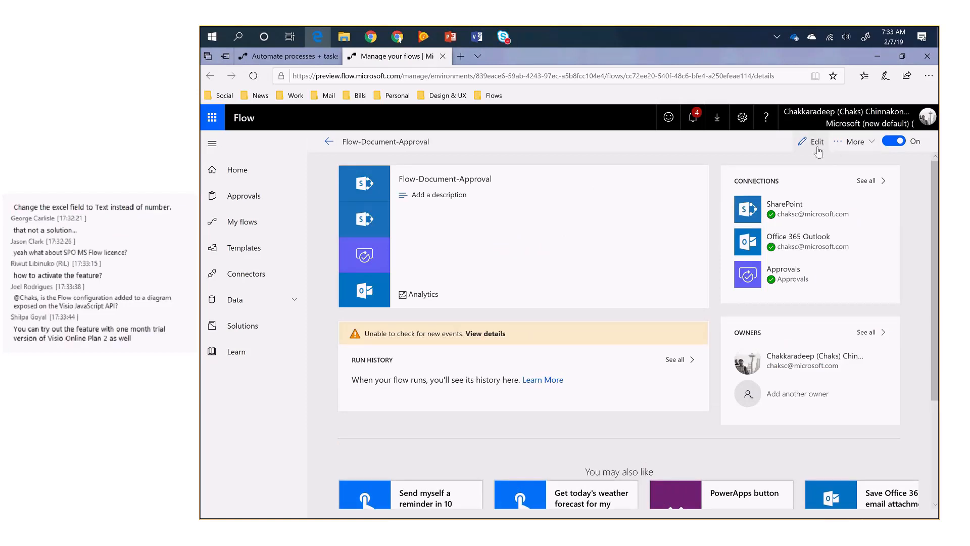
Edit the flow and review its trigger, approval steps and Is Document approved yes/no branches.
{"action": "left_click", "coordinate": [817, 141]}
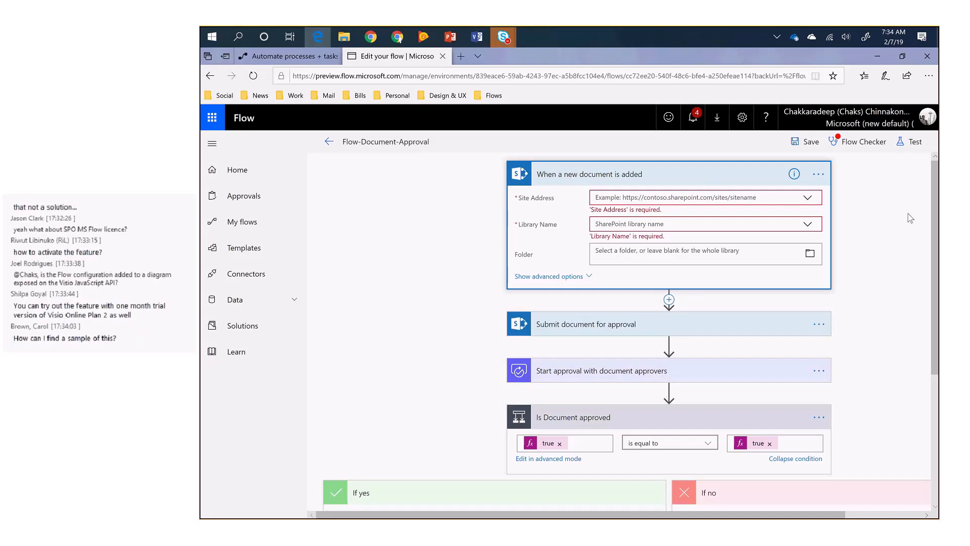
{"action": "mouse_move", "coordinate": [628, 432]}
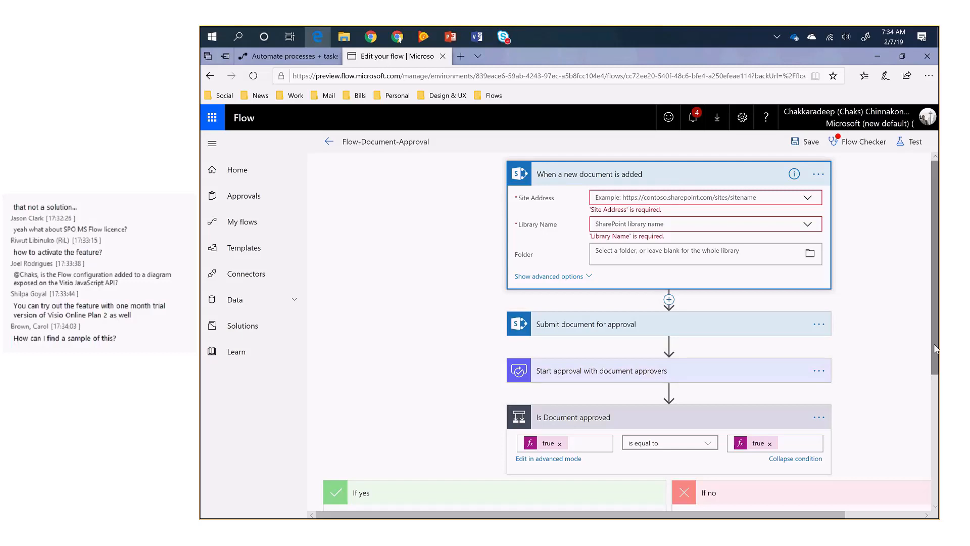
{"action": "scroll", "scroll_direction": "down", "scroll_amount": 3}
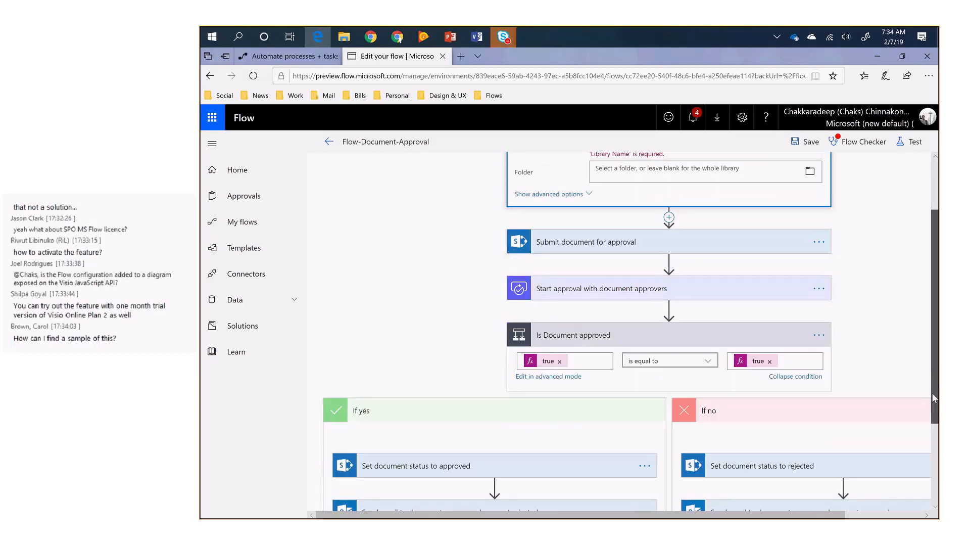
{"action": "scroll", "scroll_direction": "down", "scroll_amount": 3}
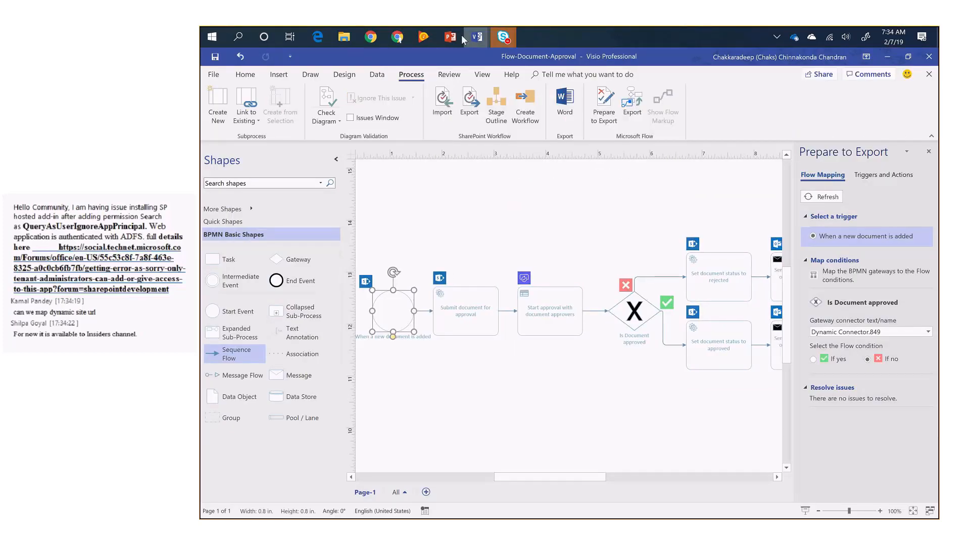
Switch back to PowerPoint and show the Getting access slide with availability and reference links.
{"action": "left_click", "coordinate": [450, 37]}
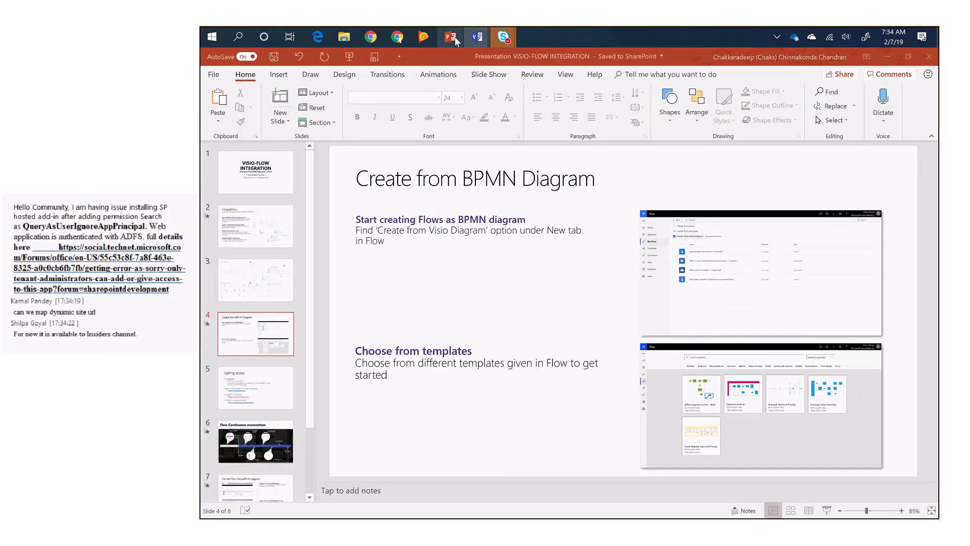
{"action": "left_click", "coordinate": [254, 387]}
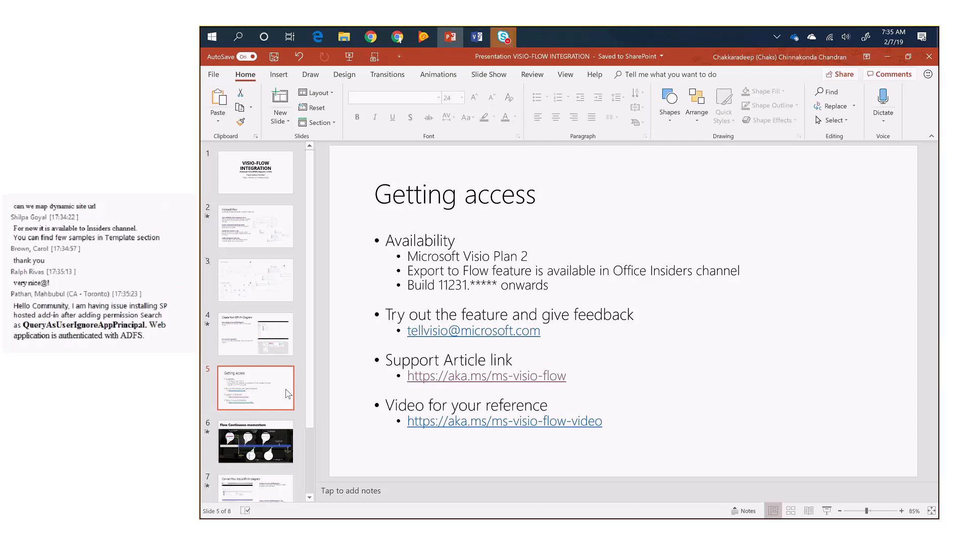
{"action": "mouse_move", "coordinate": [450, 38]}
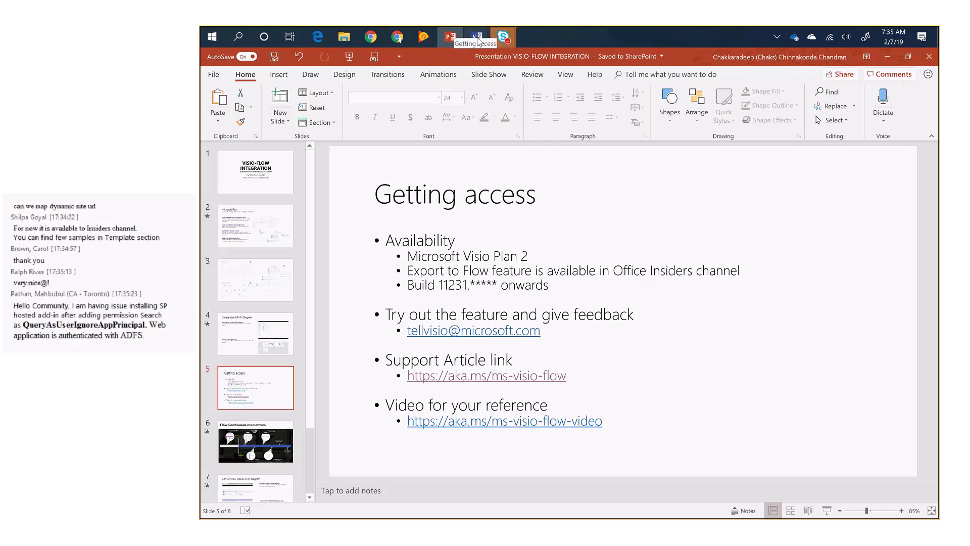
{"action": "mouse_move", "coordinate": [476, 36]}
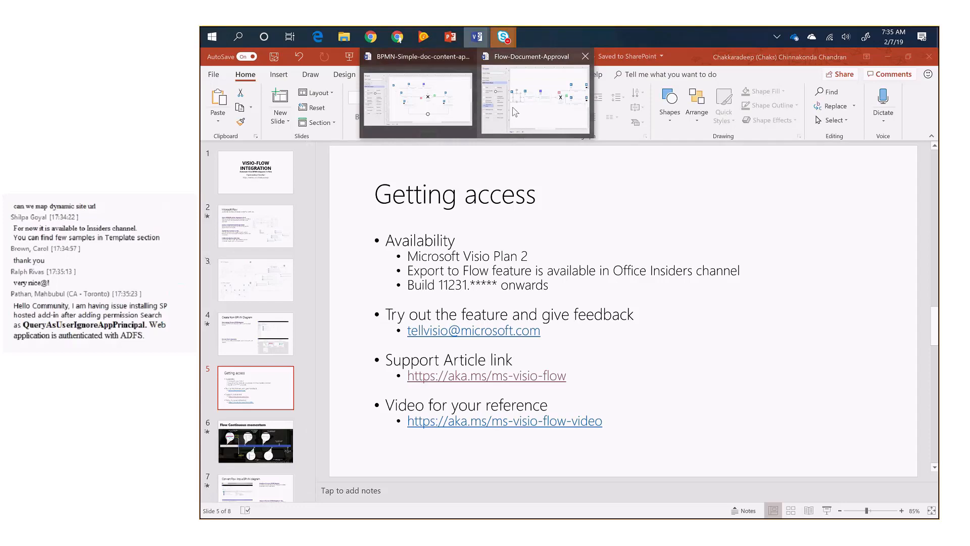
Review the Flow-Document-Approval Word report's overview and per-step detail sections top to bottom.
{"action": "left_click", "coordinate": [536, 99]}
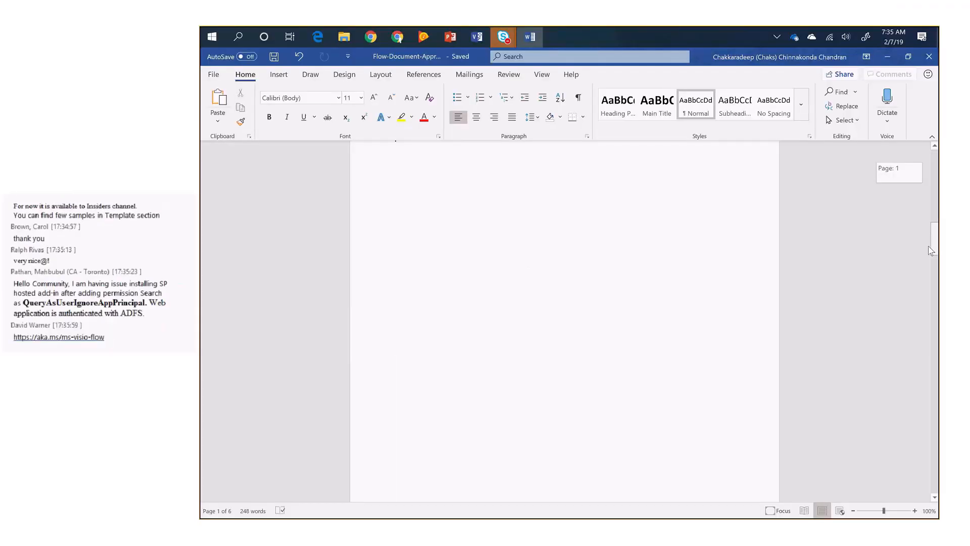
{"action": "scroll", "scroll_direction": "down", "scroll_amount": 3}
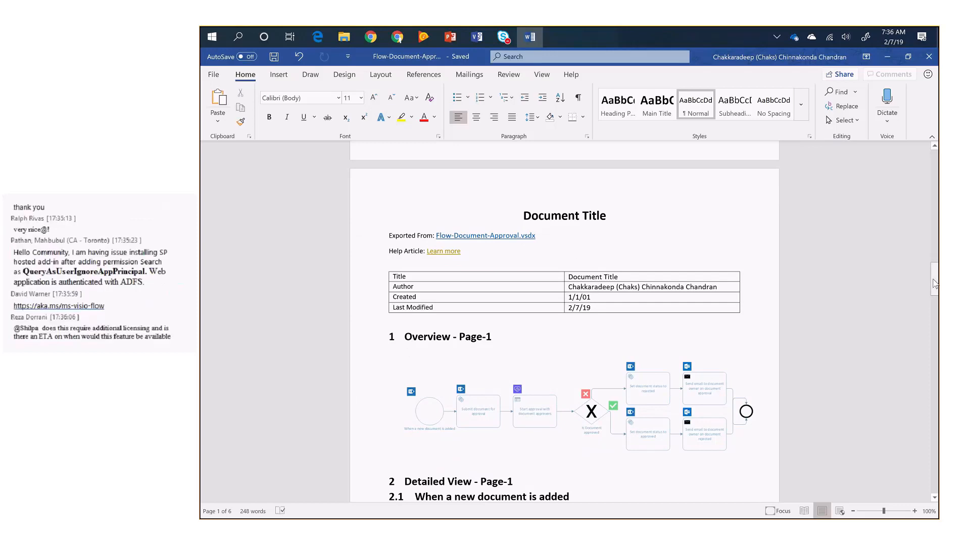
{"action": "scroll", "scroll_direction": "down", "scroll_amount": 3}
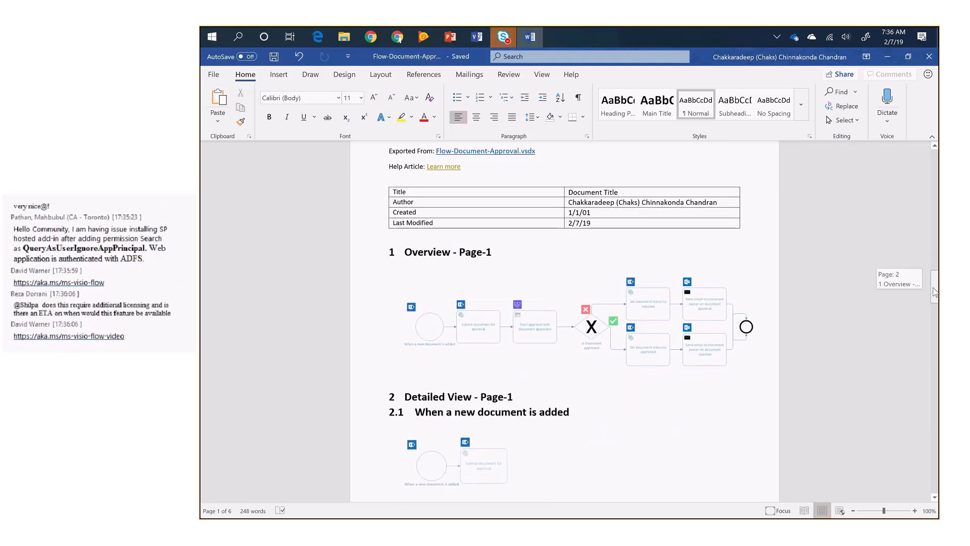
{"action": "scroll", "scroll_direction": "down", "scroll_amount": 3}
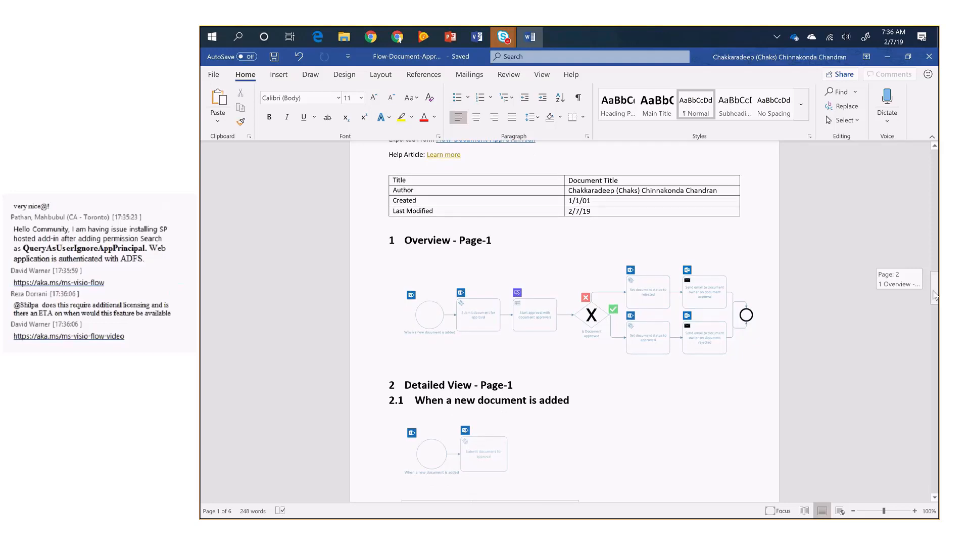
{"action": "scroll", "scroll_direction": "down", "scroll_amount": 3}
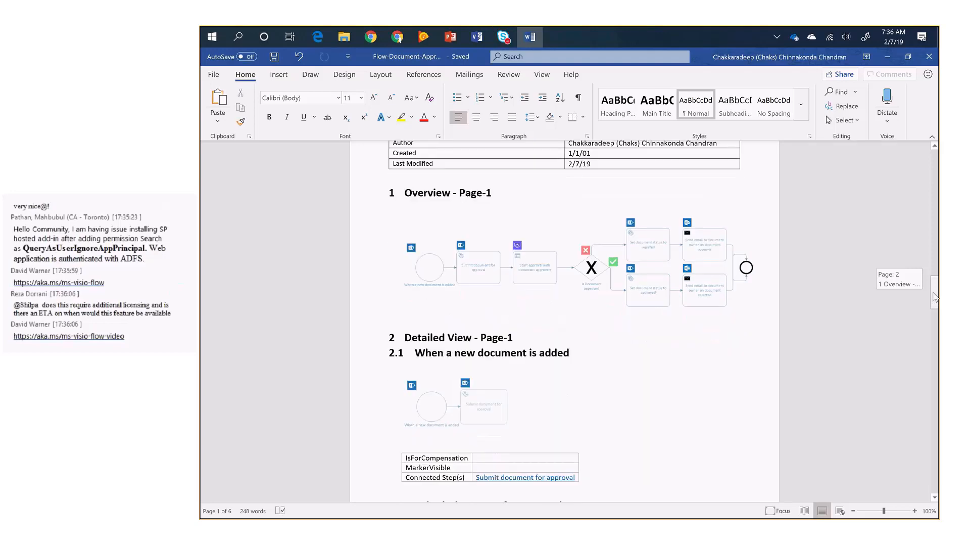
{"action": "scroll", "scroll_direction": "down", "scroll_amount": 3}
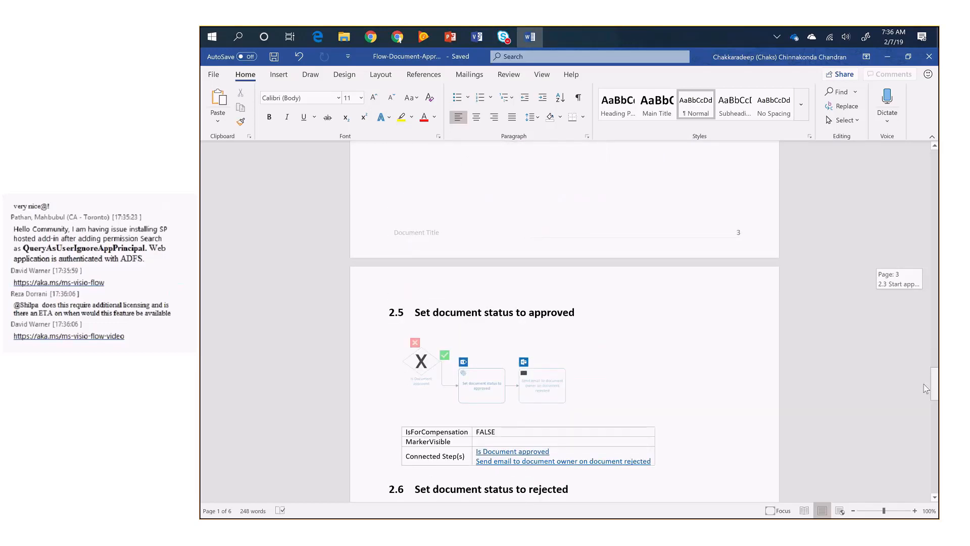
{"action": "scroll", "scroll_direction": "down", "scroll_amount": 3}
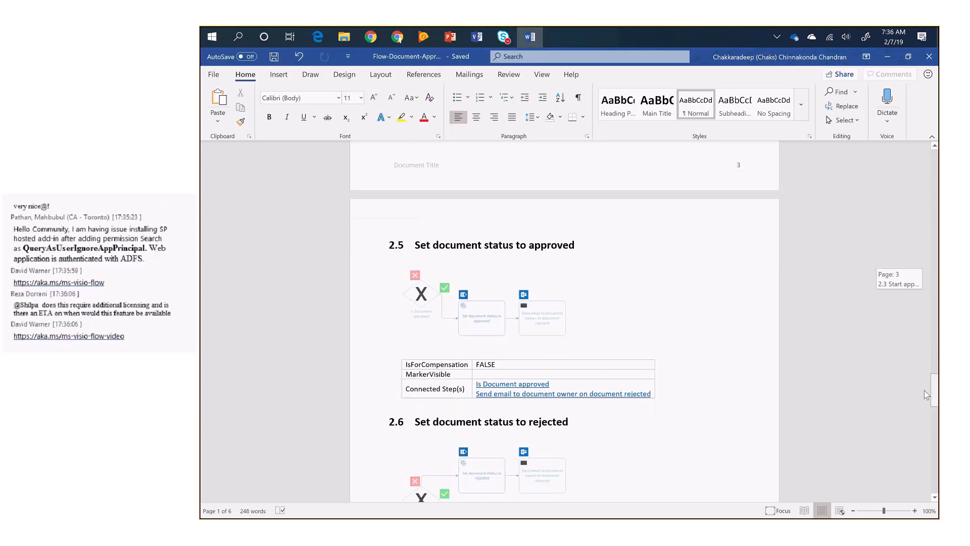
{"action": "scroll", "scroll_direction": "down", "scroll_amount": 3}
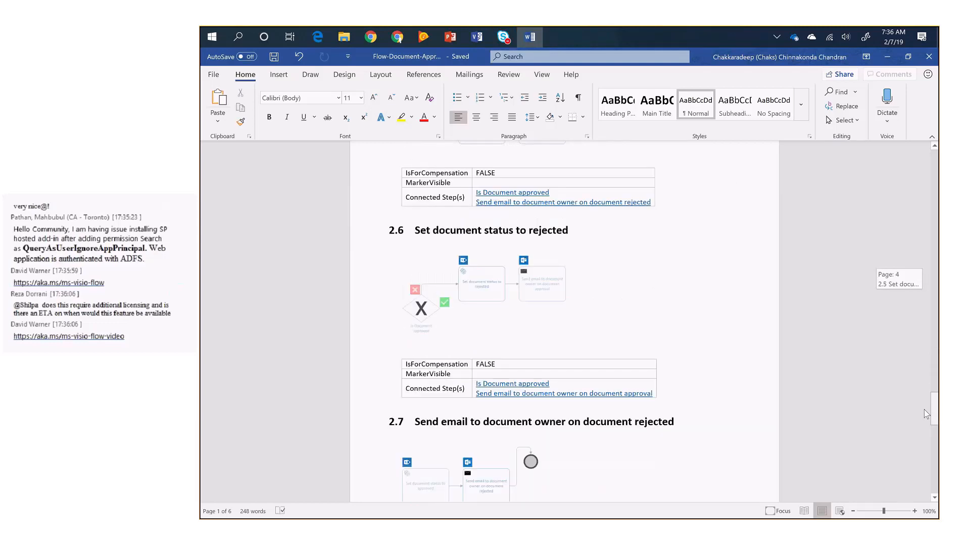
{"action": "scroll", "scroll_direction": "down", "scroll_amount": 3}
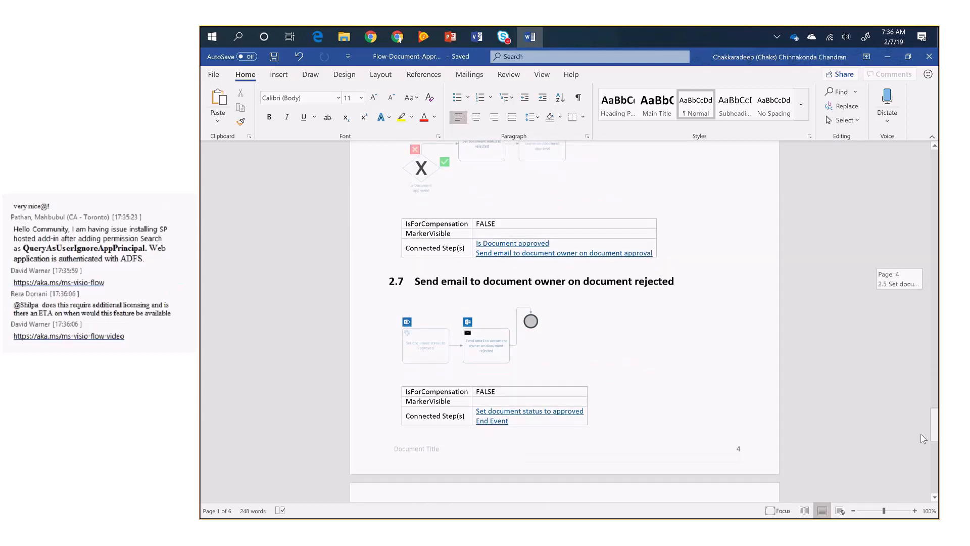
{"action": "scroll", "scroll_direction": "down", "scroll_amount": 3}
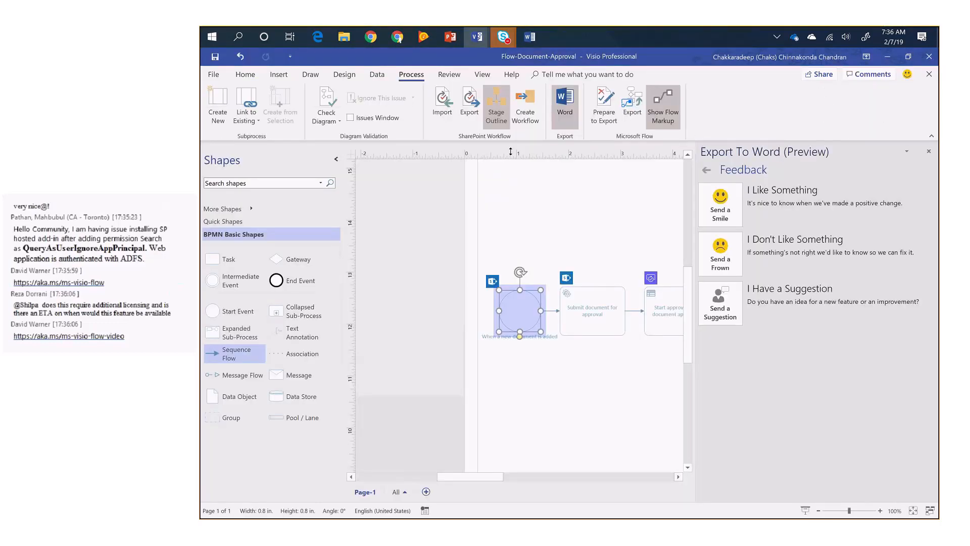
Start a PowerPoint presentation export so the Slide Snippets pane appears beside the diagram.
{"action": "left_click", "coordinate": [213, 73]}
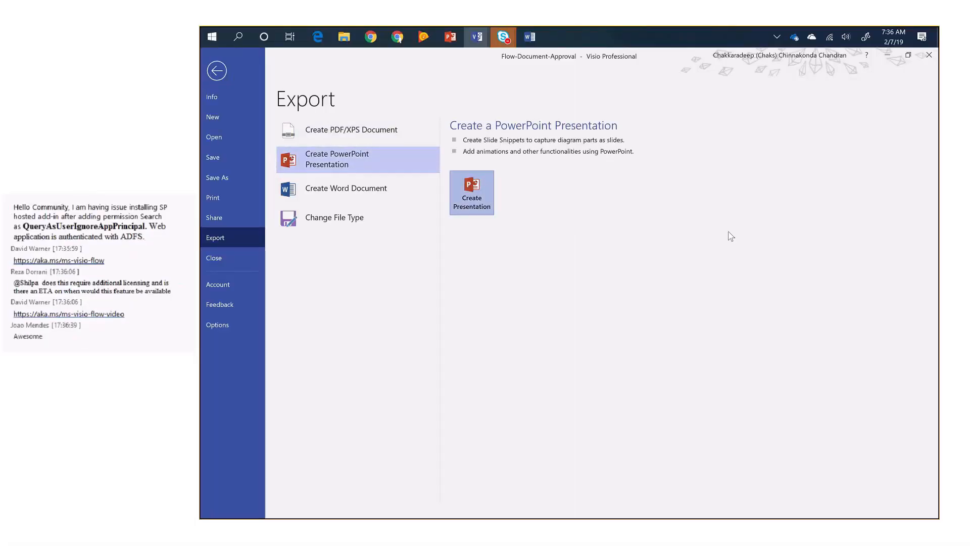
{"action": "left_click", "coordinate": [216, 70]}
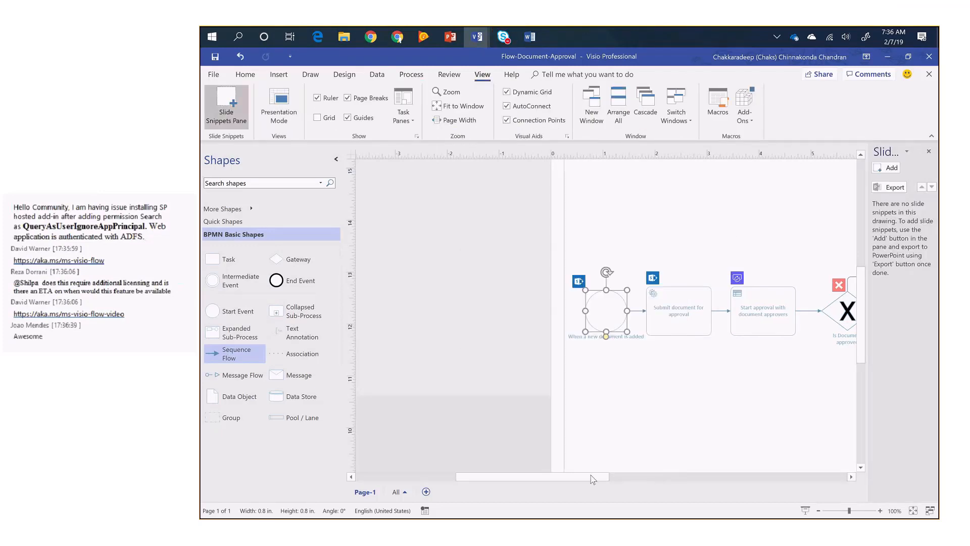
Capture two diagram regions as slide snippets and export them to a new two-slide PowerPoint presentation.
{"action": "scroll", "scroll_direction": "right", "scroll_amount": 3}
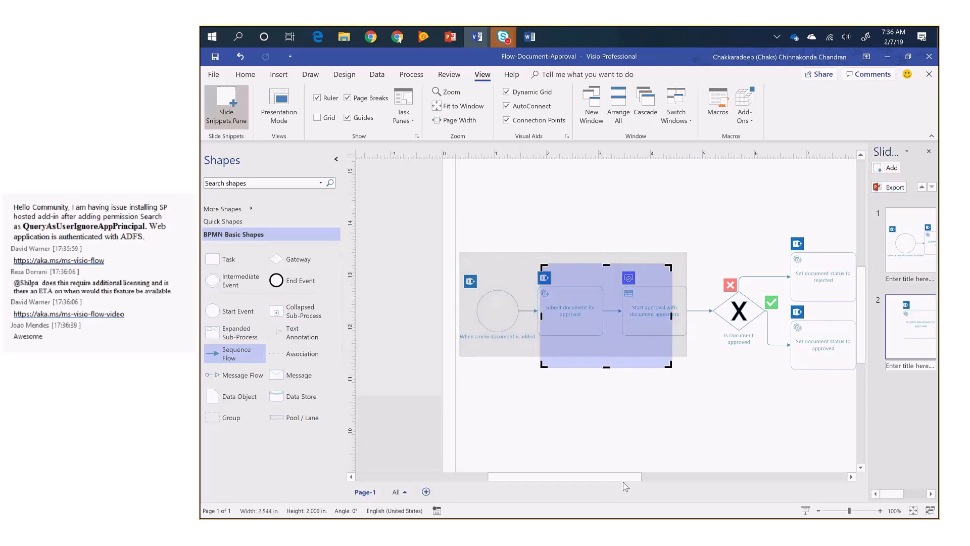
{"action": "scroll", "scroll_direction": "right", "scroll_amount": 3}
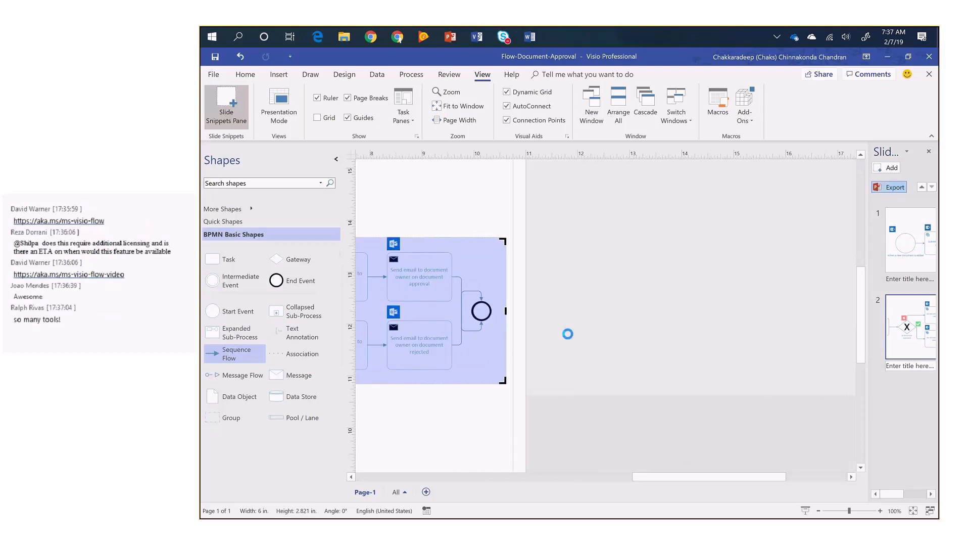
{"action": "left_click", "coordinate": [449, 36]}
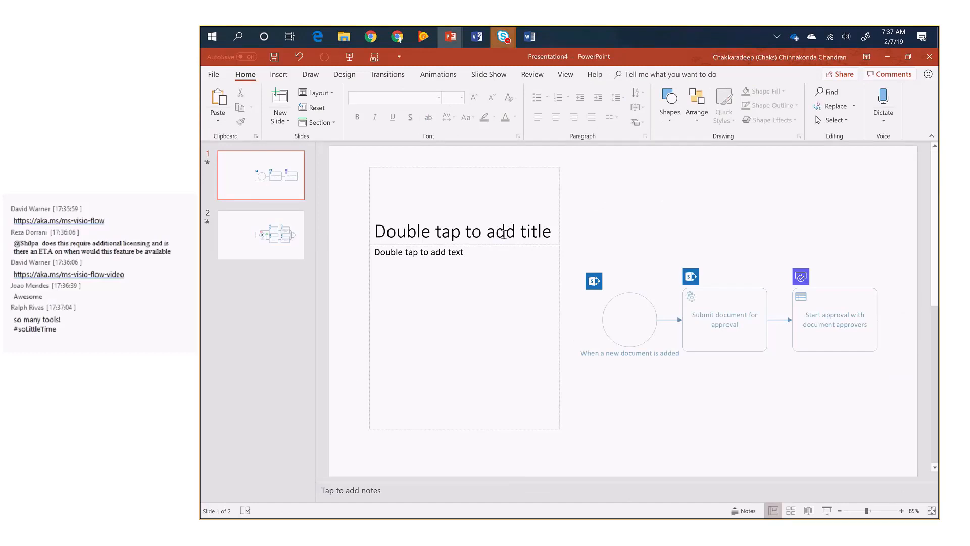
{"action": "mouse_move", "coordinate": [726, 307]}
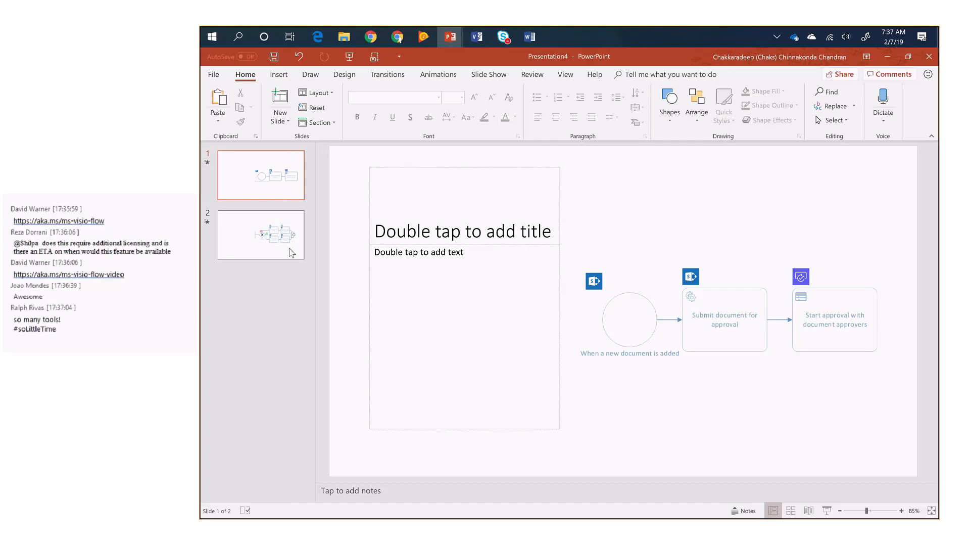
View the second exported snippet slide before returning to the VISIO-FLOW INTEGRATION deck.
{"action": "left_click", "coordinate": [261, 234]}
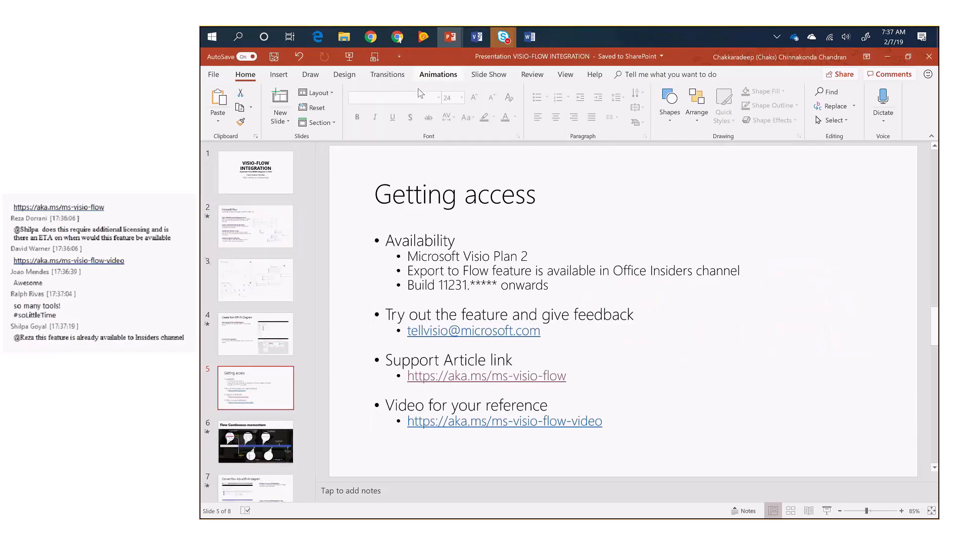
{"action": "left_click", "coordinate": [255, 442]}
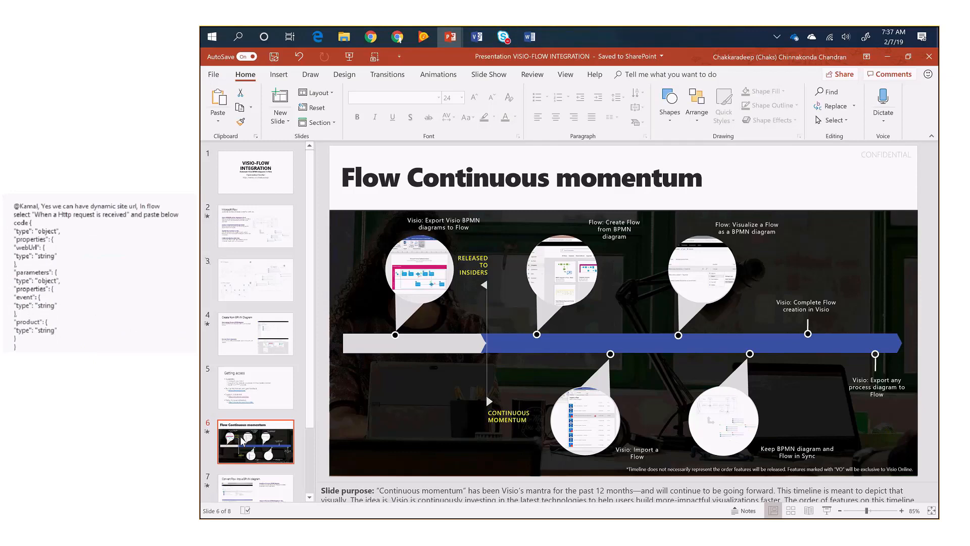
{"action": "left_click", "coordinate": [502, 38]}
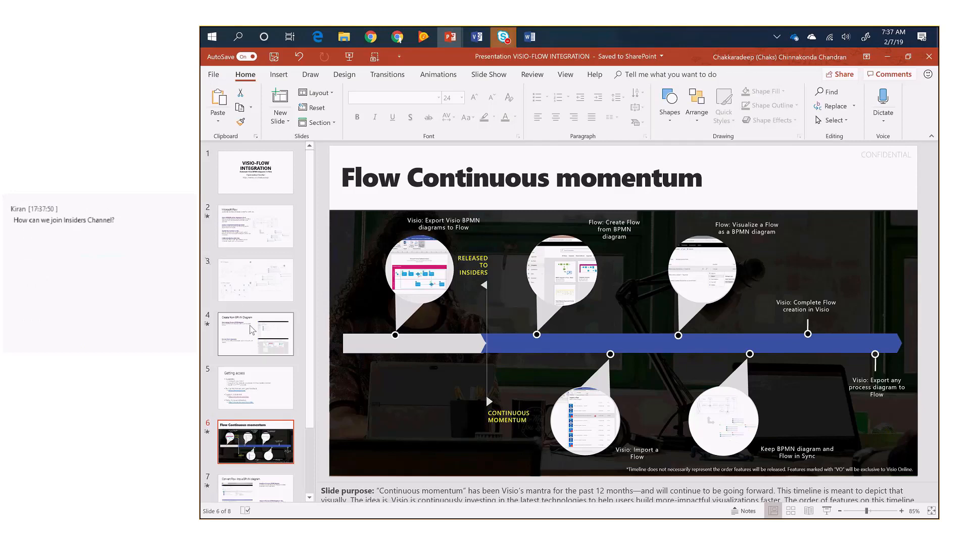
{"action": "left_click", "coordinate": [255, 334]}
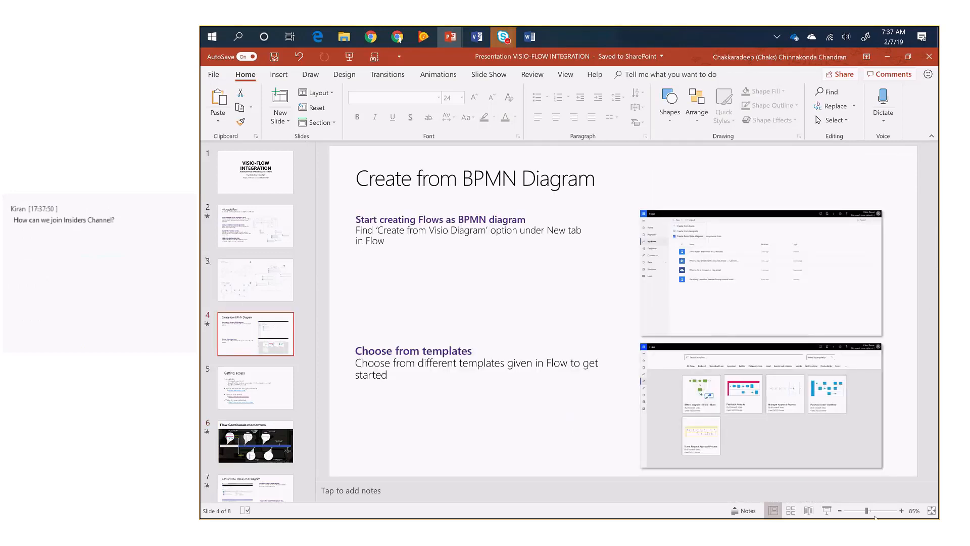
{"action": "left_click", "coordinate": [902, 509]}
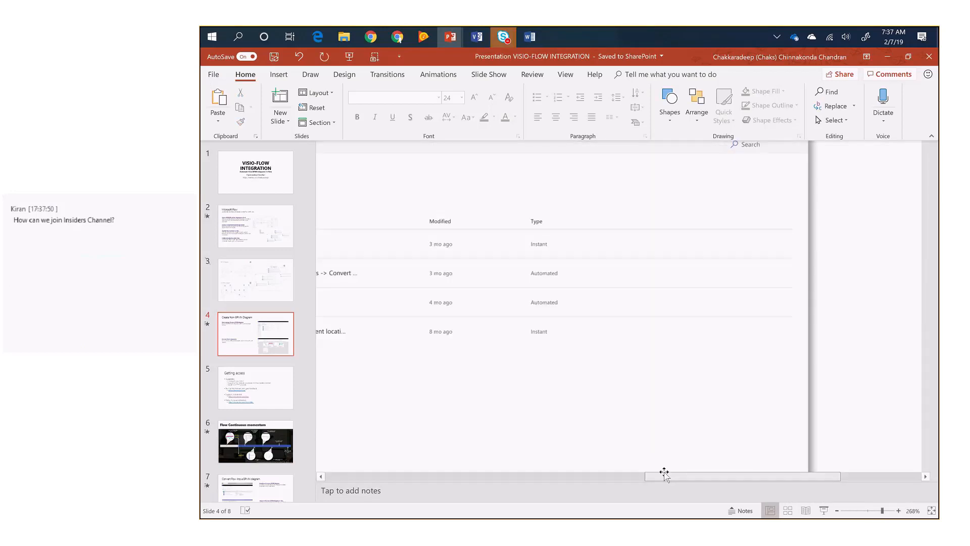
{"action": "left_click", "coordinate": [418, 145]}
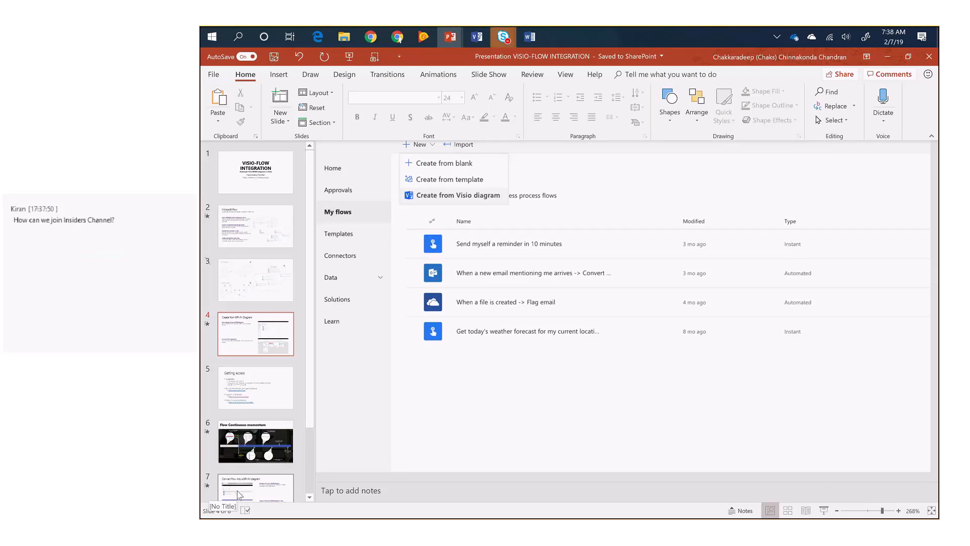
{"action": "left_click", "coordinate": [254, 442]}
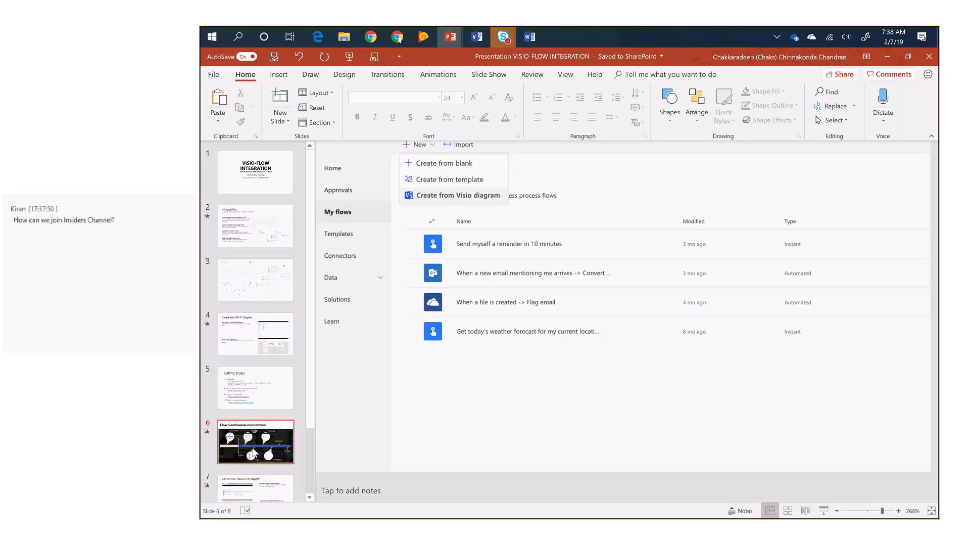
{"action": "left_click", "coordinate": [255, 442]}
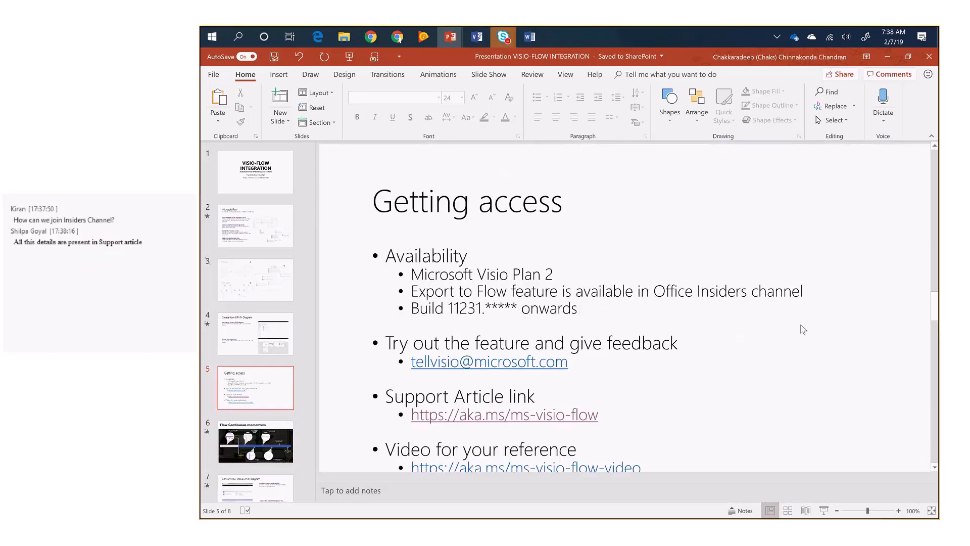
{"action": "left_click", "coordinate": [853, 510]}
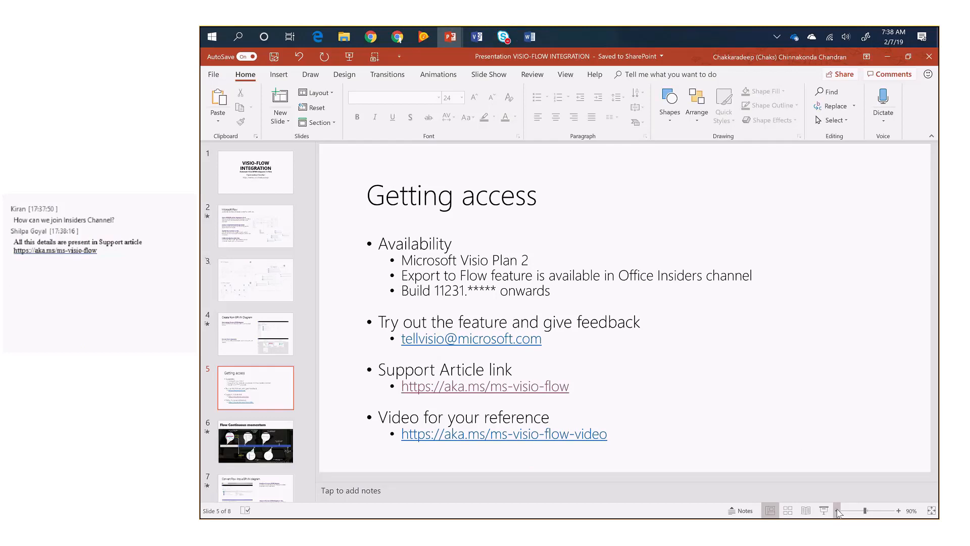
{"action": "left_click", "coordinate": [503, 37]}
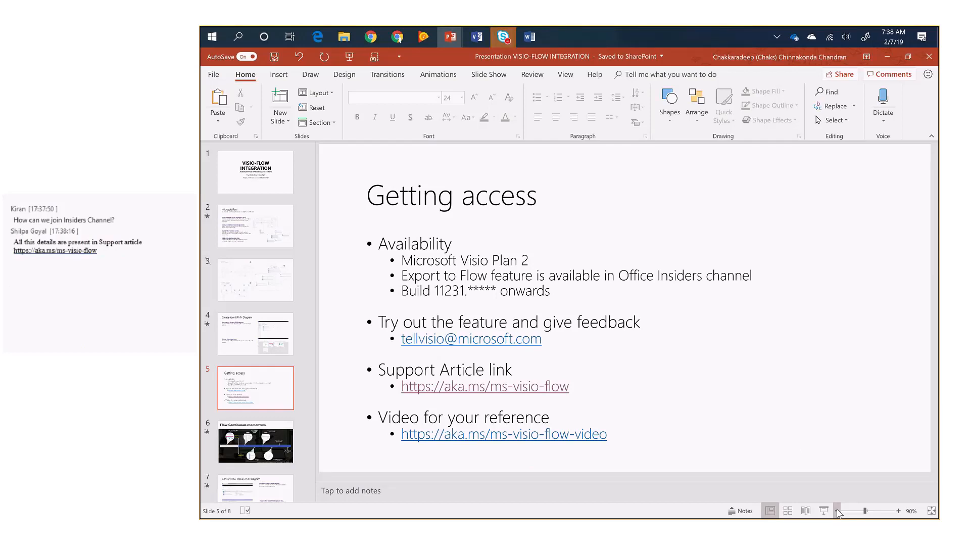